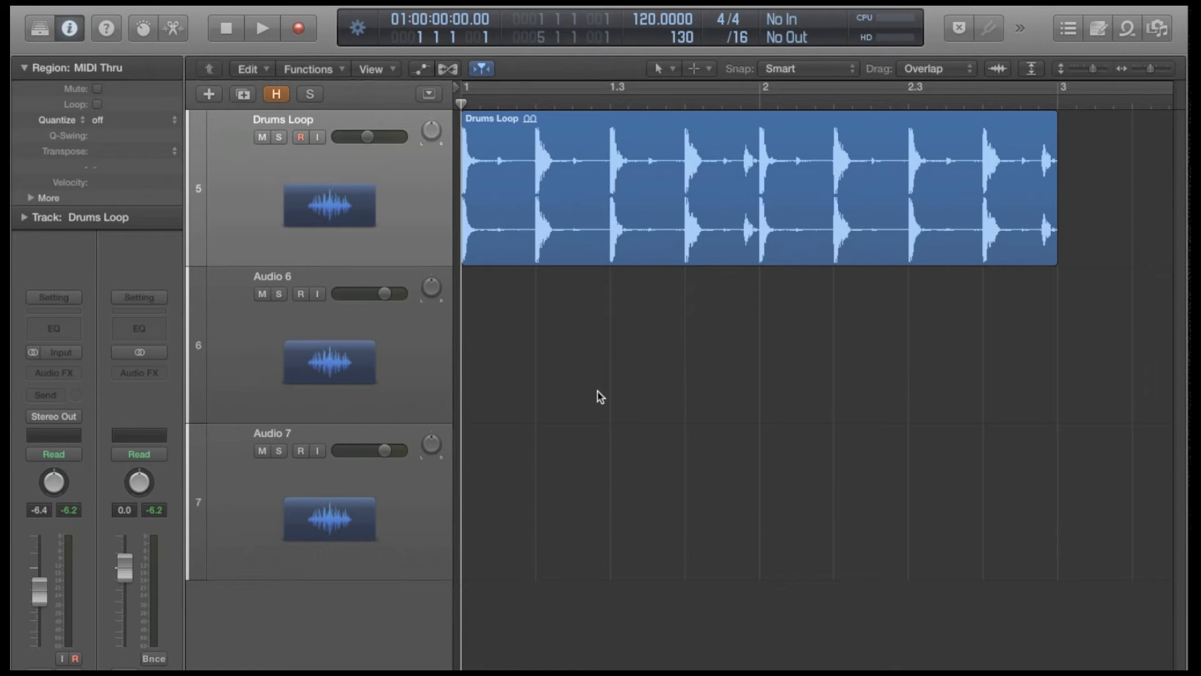
{"action": "mouse_move", "coordinate": [578, 302]}
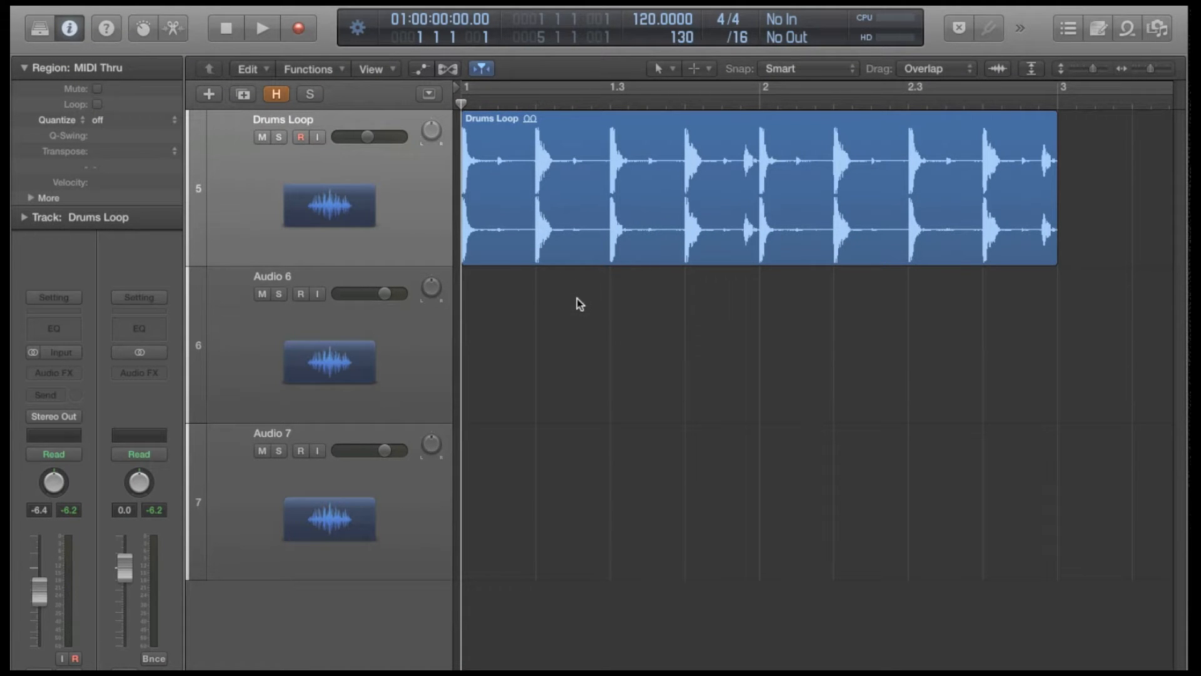
{"action": "mouse_move", "coordinate": [570, 312]}
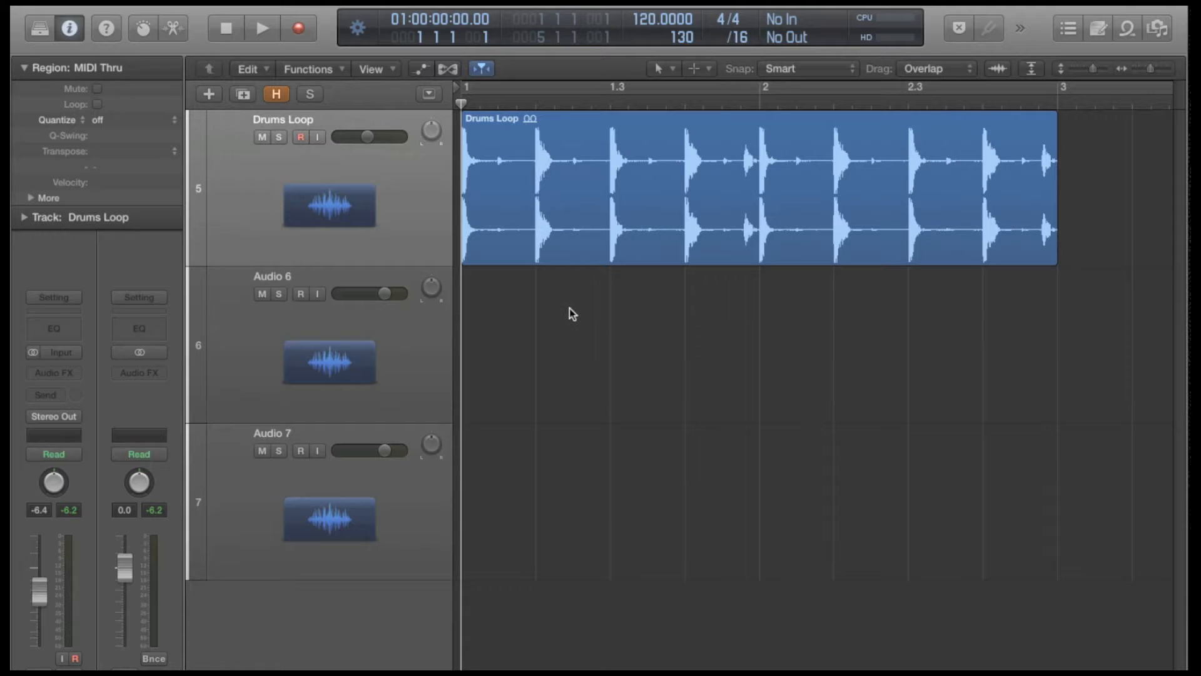
Show the Tool menu over the Tracks area.
{"action": "left_click", "coordinate": [570, 310]}
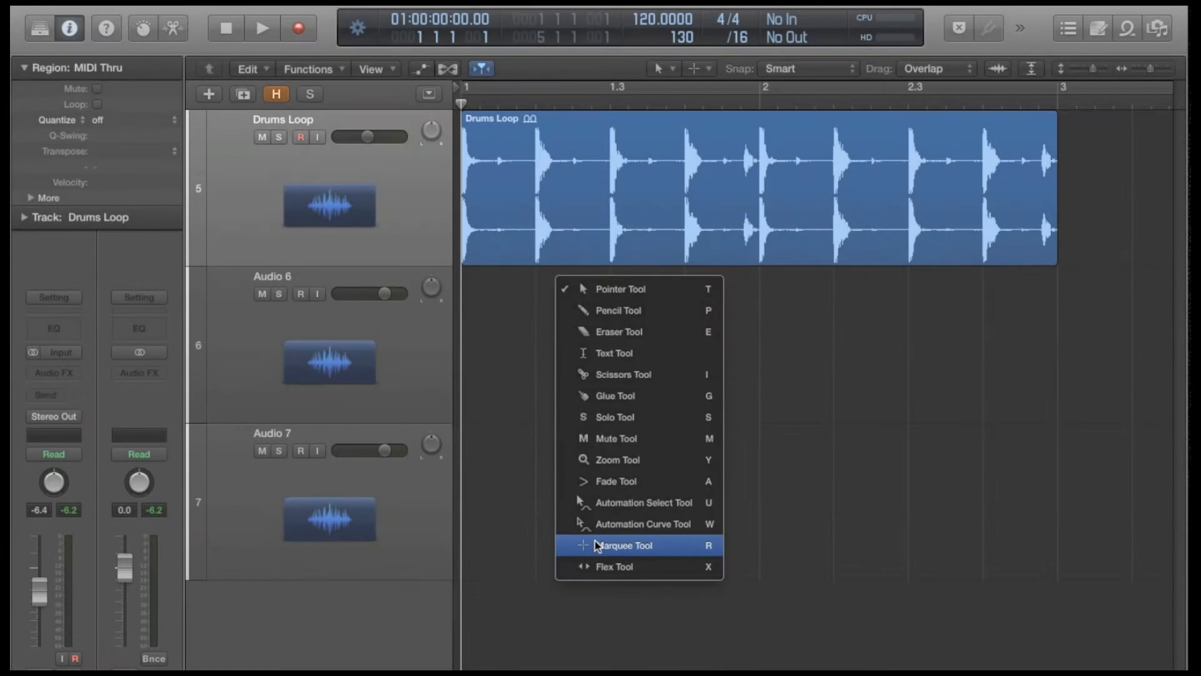
Assign Pointer as the Left-click Tool and Marquee as the Command-click Tool.
{"action": "left_click", "coordinate": [623, 544]}
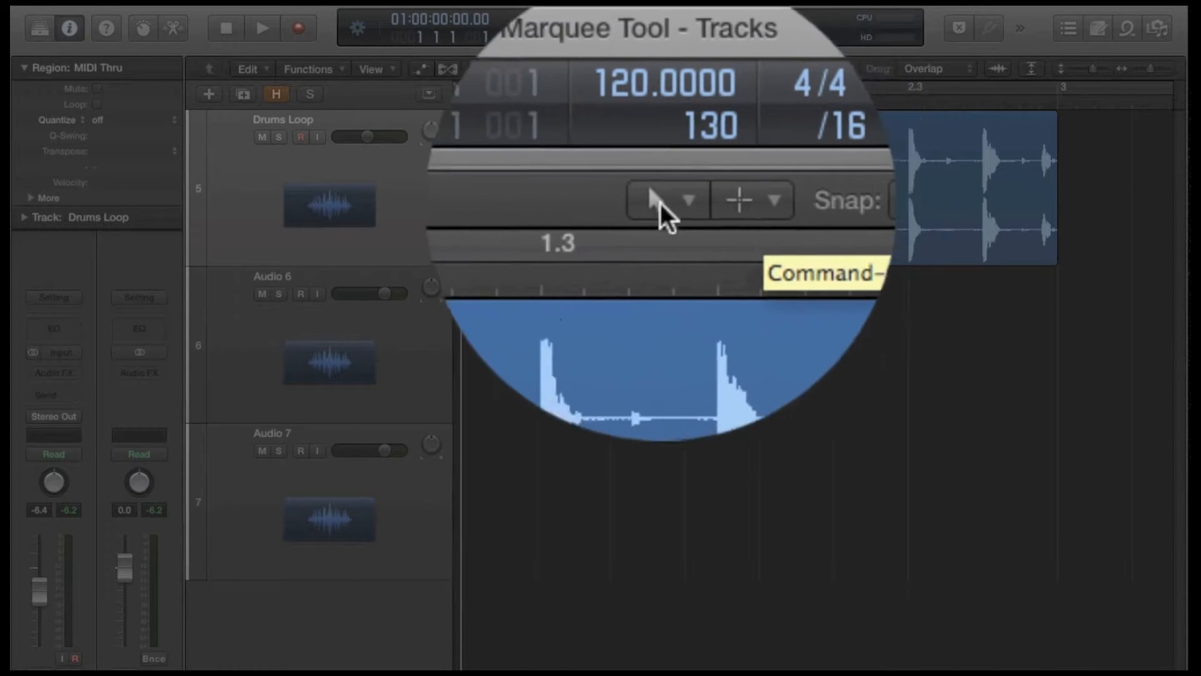
{"action": "left_click", "coordinate": [721, 199]}
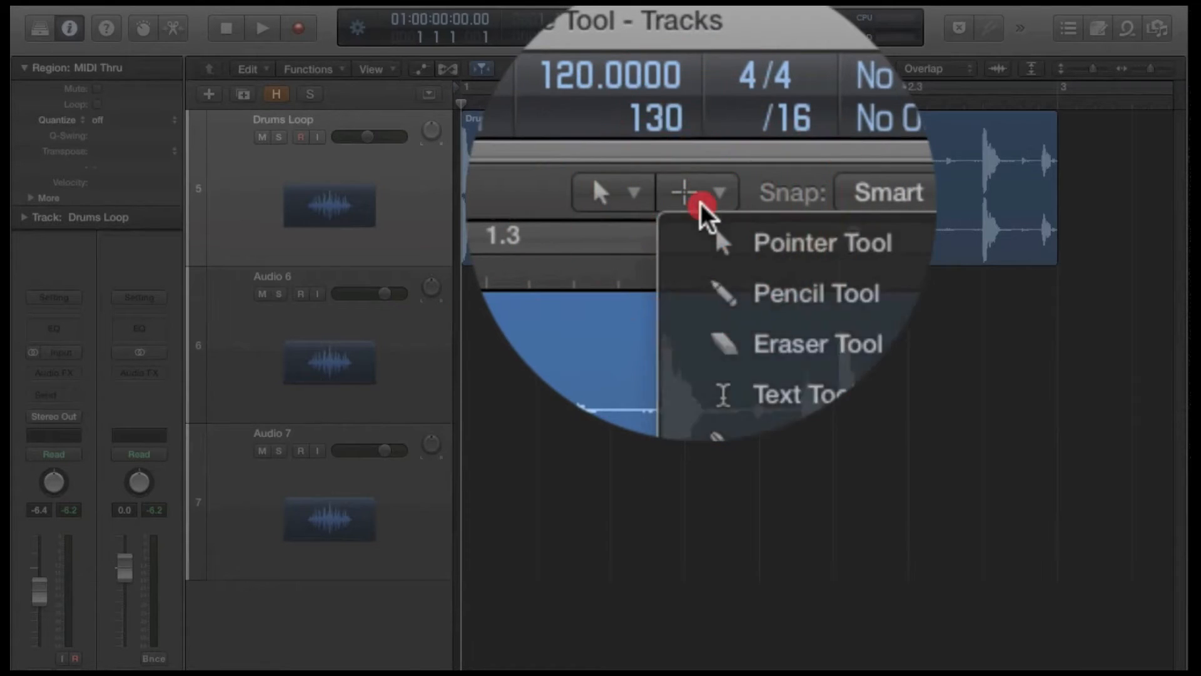
{"action": "left_click", "coordinate": [821, 243]}
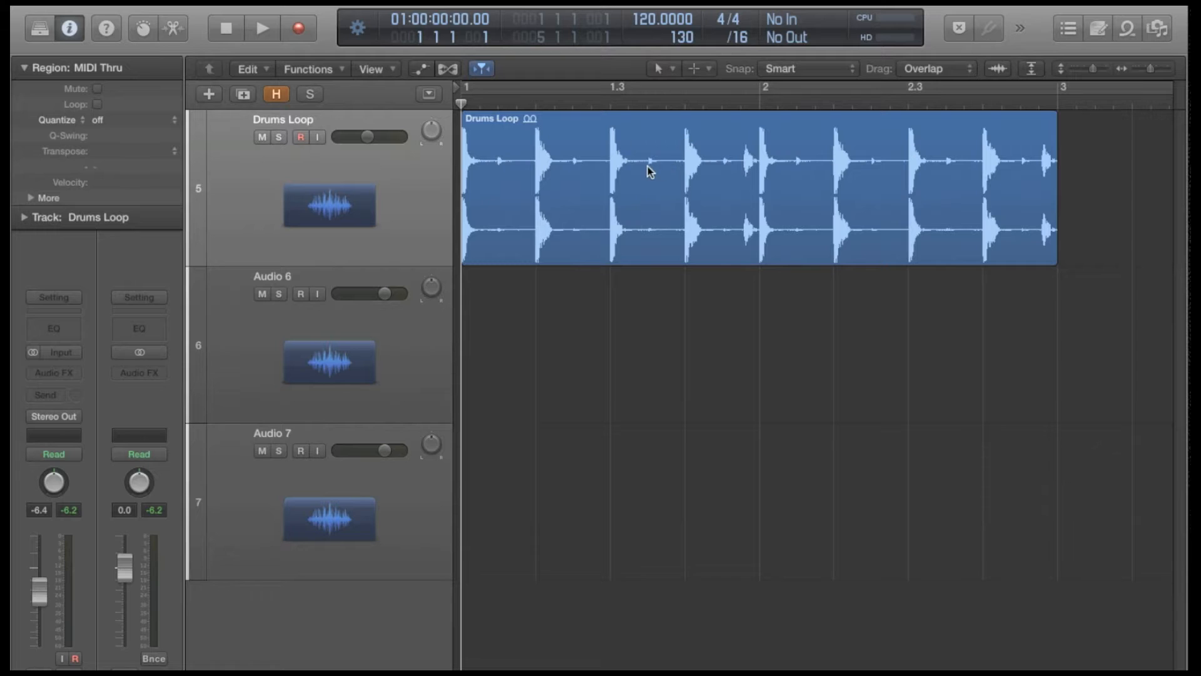
{"action": "mouse_move", "coordinate": [597, 184]}
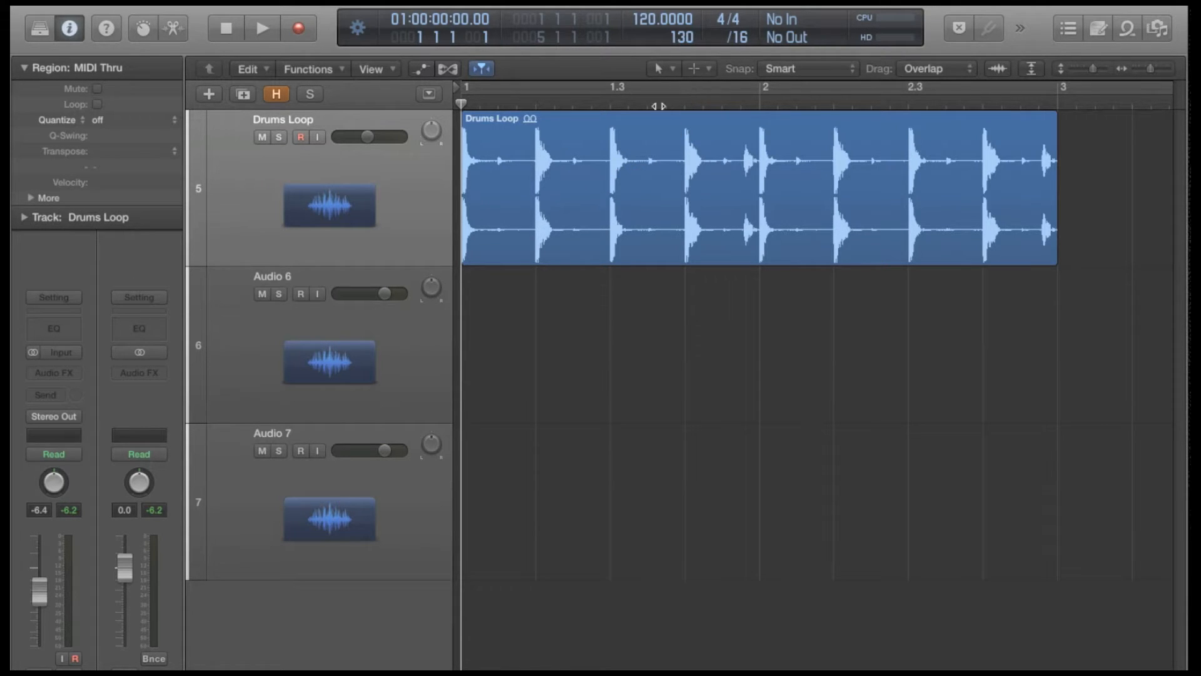
{"action": "mouse_move", "coordinate": [558, 218]}
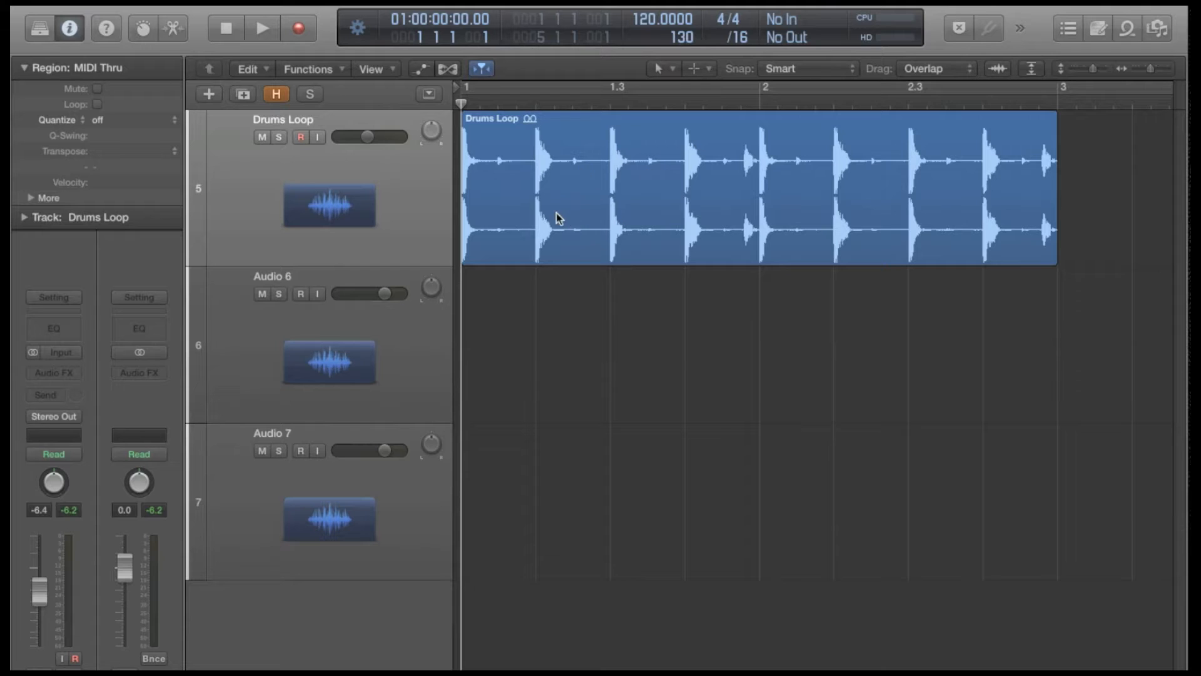
{"action": "mouse_move", "coordinate": [504, 209]}
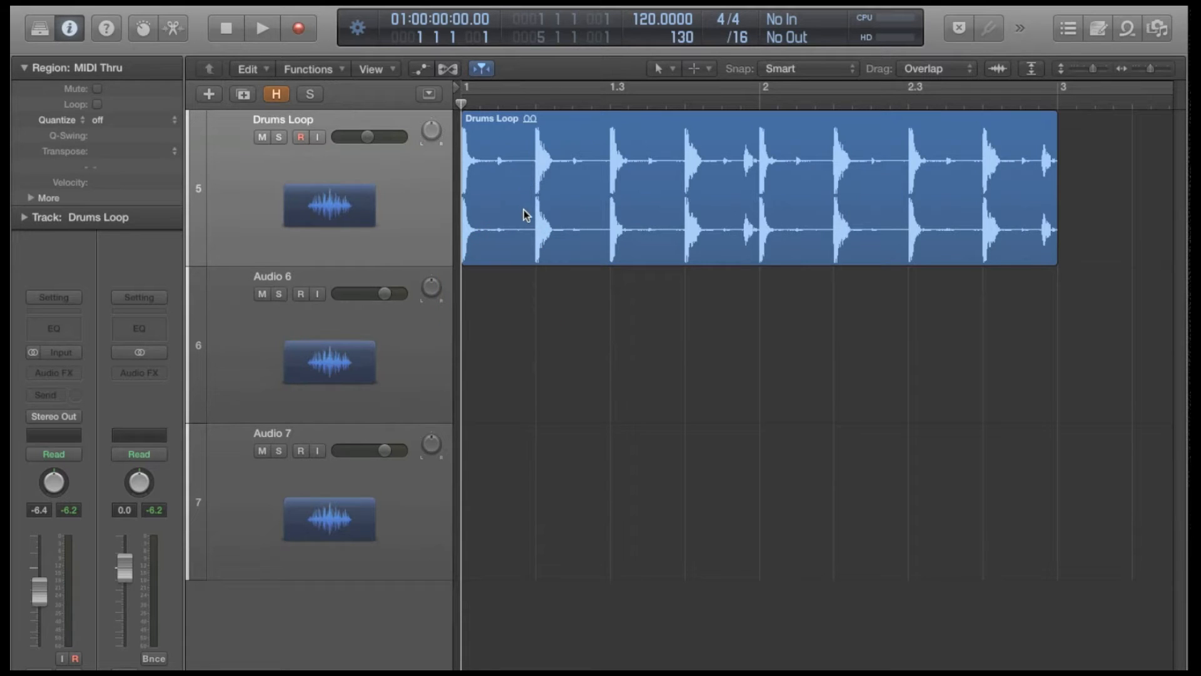
{"action": "key", "text": "cmd"}
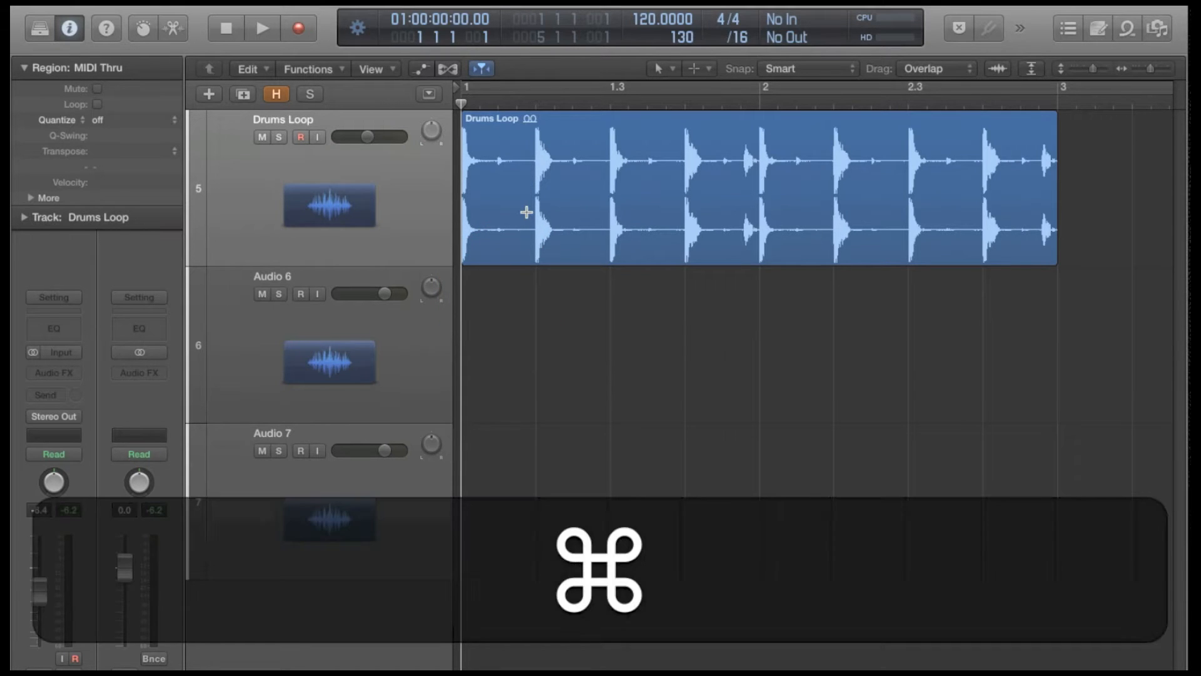
{"action": "left_click_drag", "start_coordinate": [527, 213], "coordinate": [831, 240]}
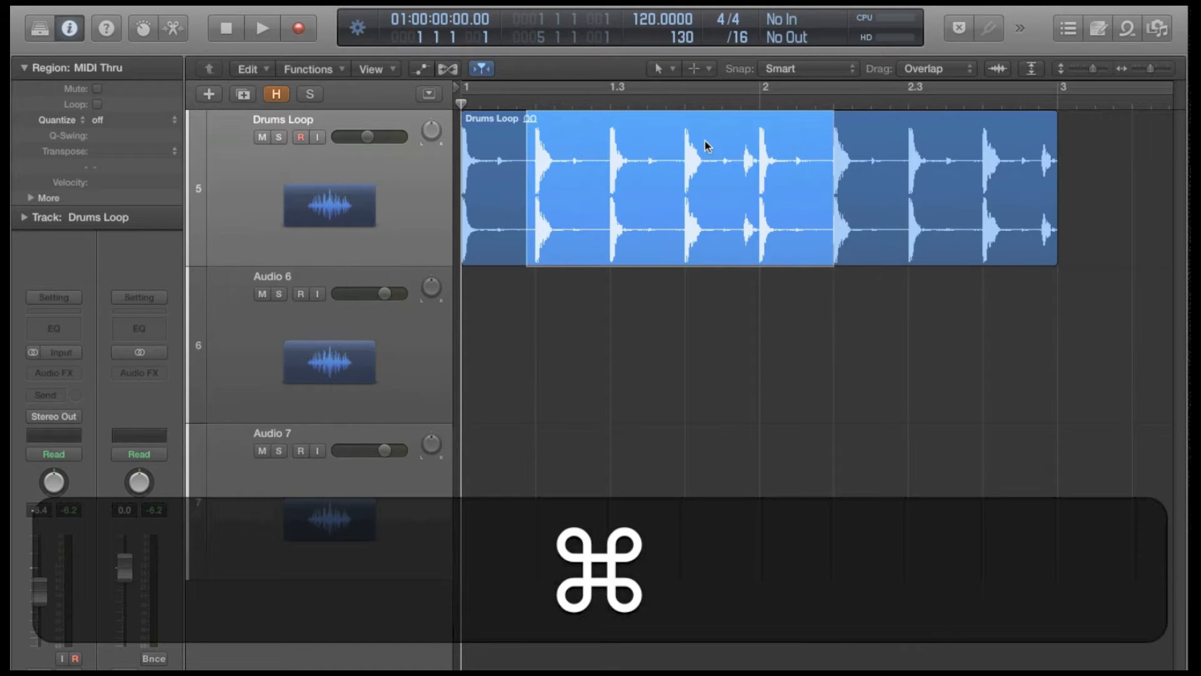
{"action": "left_click_drag", "start_coordinate": [704, 145], "coordinate": [689, 349]}
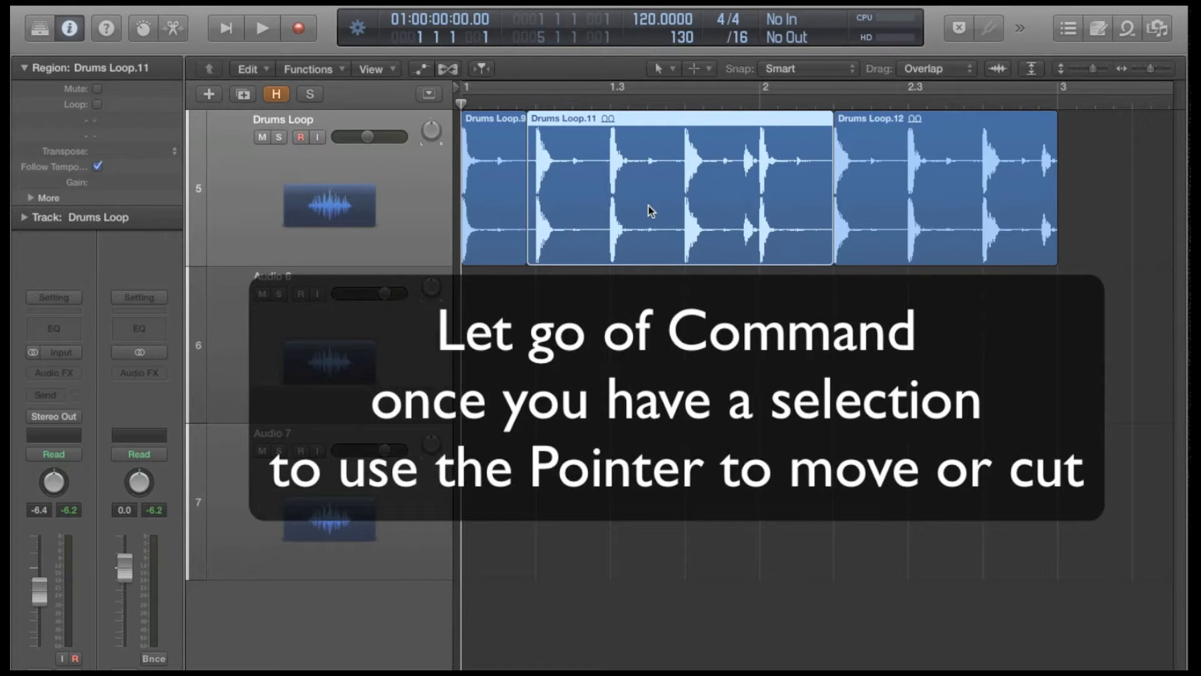
{"action": "key", "text": "cmd+z"}
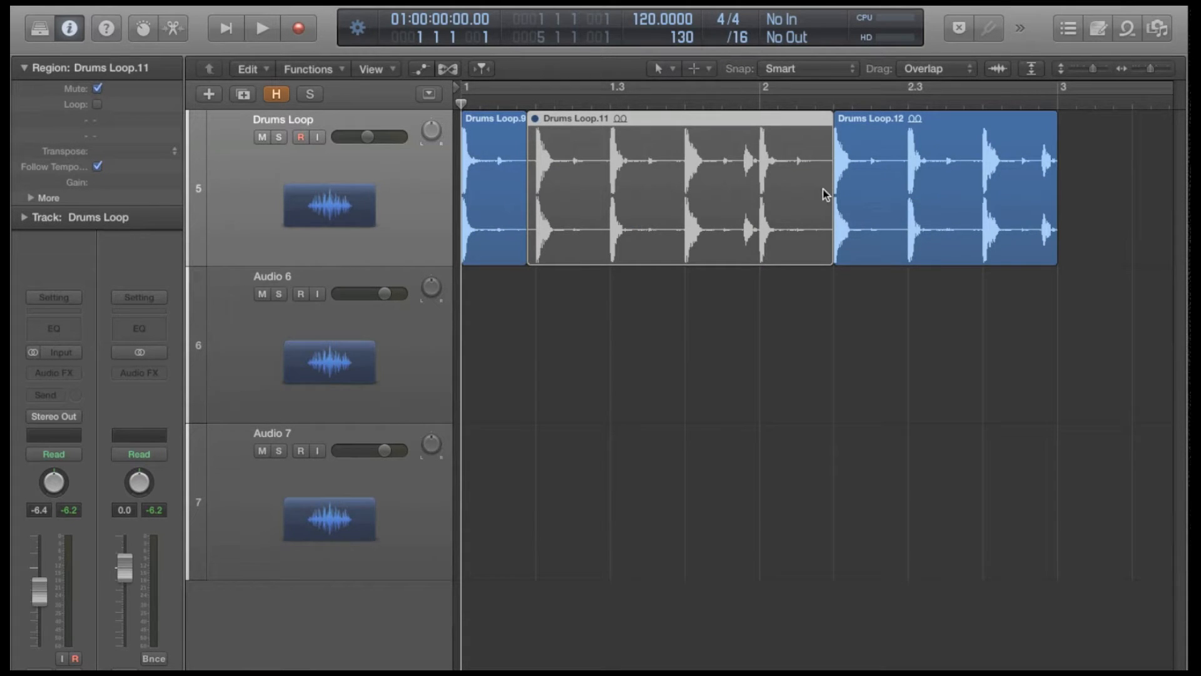
{"action": "mouse_move", "coordinate": [699, 214]}
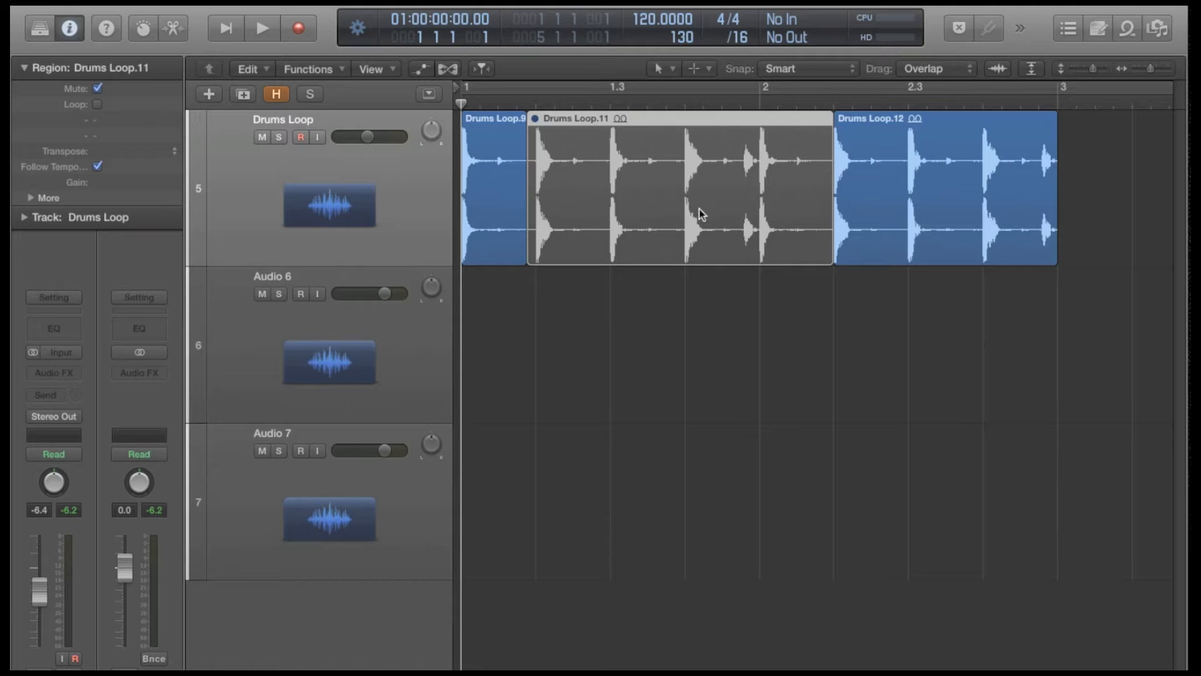
{"action": "key", "text": "cmd+z"}
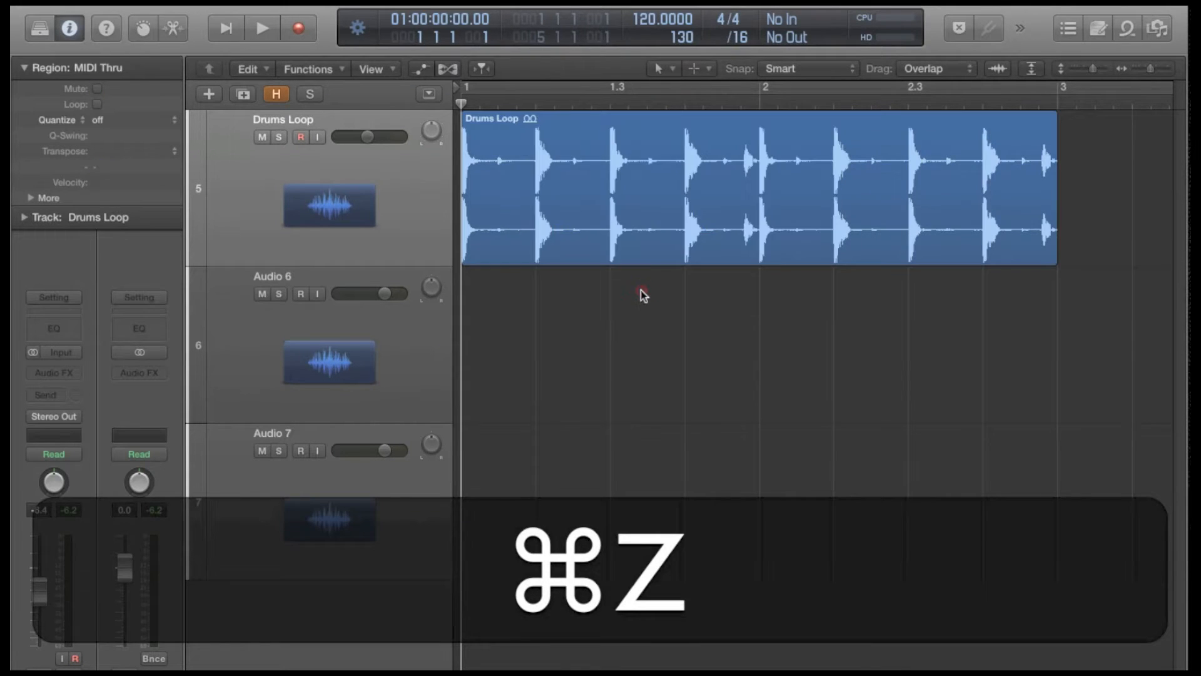
{"action": "key", "text": "cmd+z"}
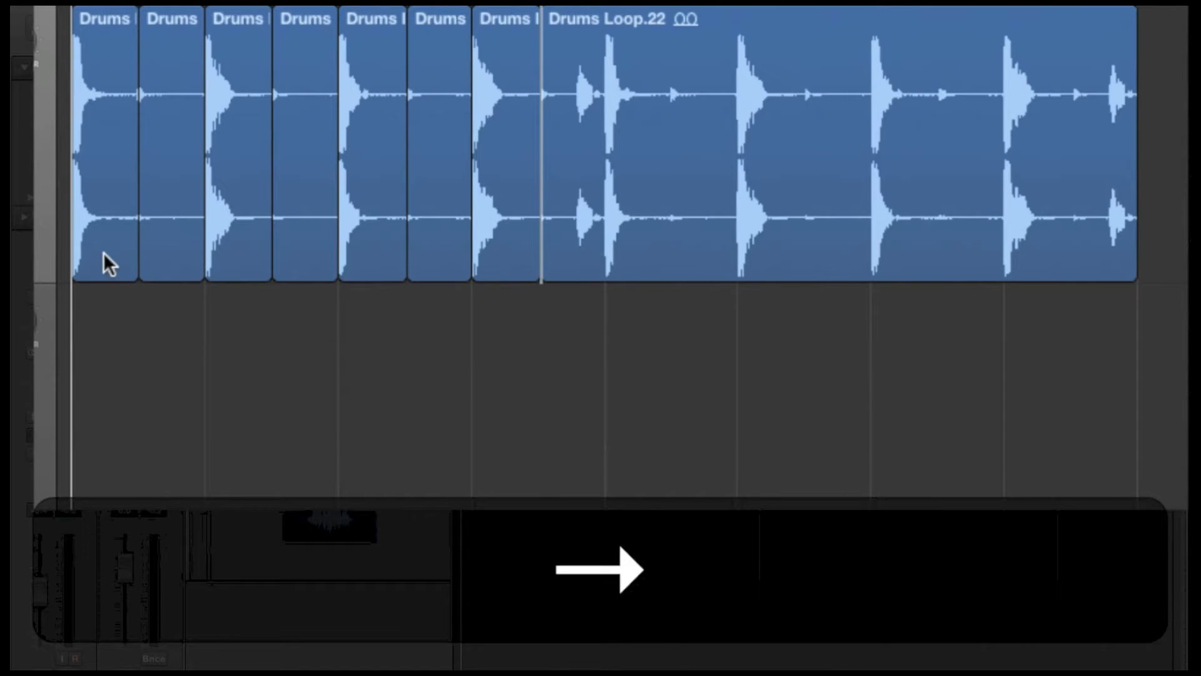
Step the marquee cut point between drum hits, separating the region at each transient.
{"action": "key", "text": "delete"}
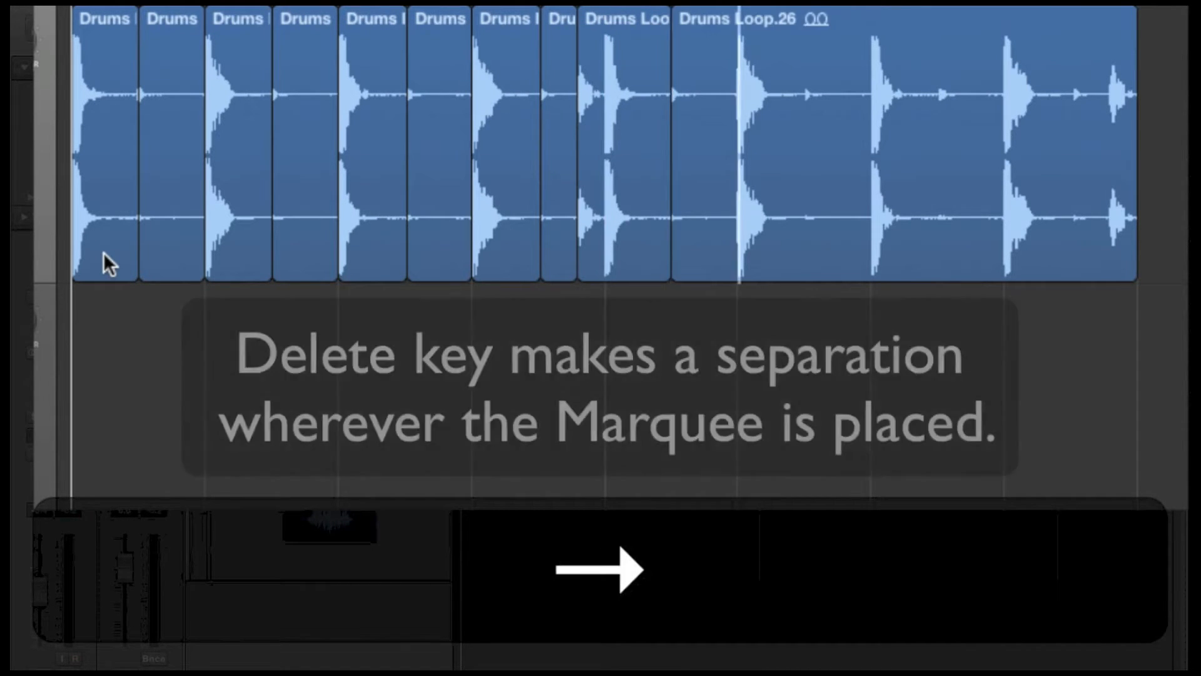
{"action": "key", "text": "Delete"}
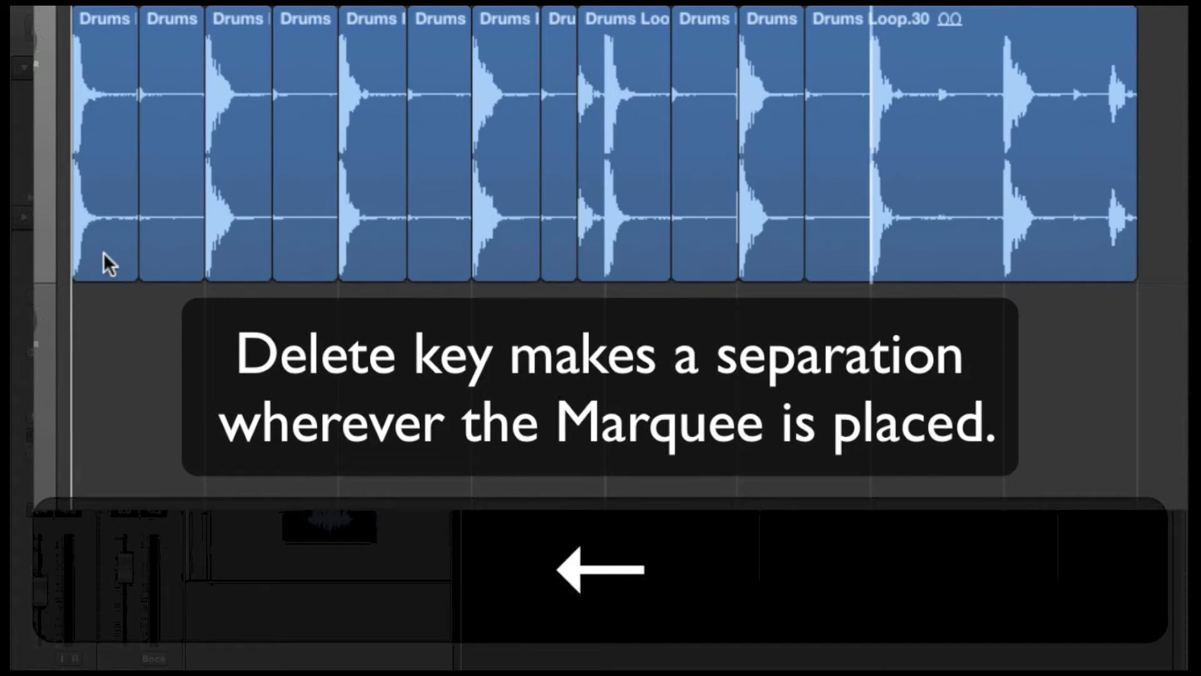
{"action": "key", "text": "delete"}
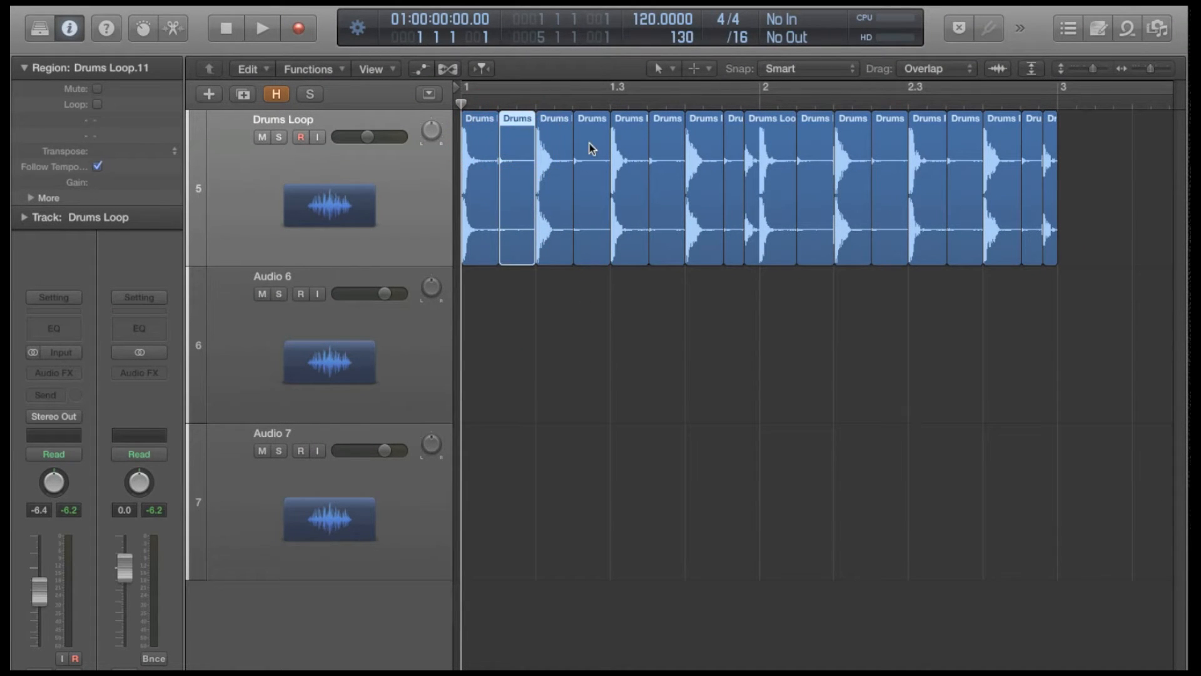
Select the snare-like slices and move them onto Audio 6, others onto Audio 7.
{"action": "left_click", "coordinate": [667, 152]}
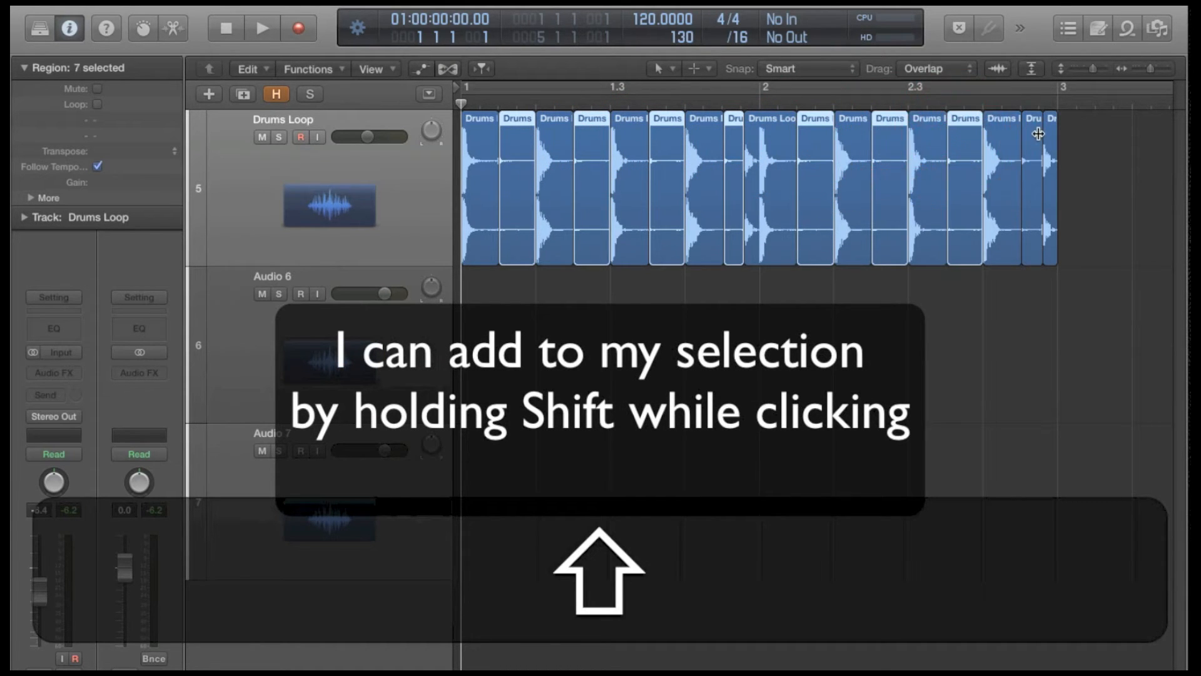
{"action": "left_click", "coordinate": [815, 237]}
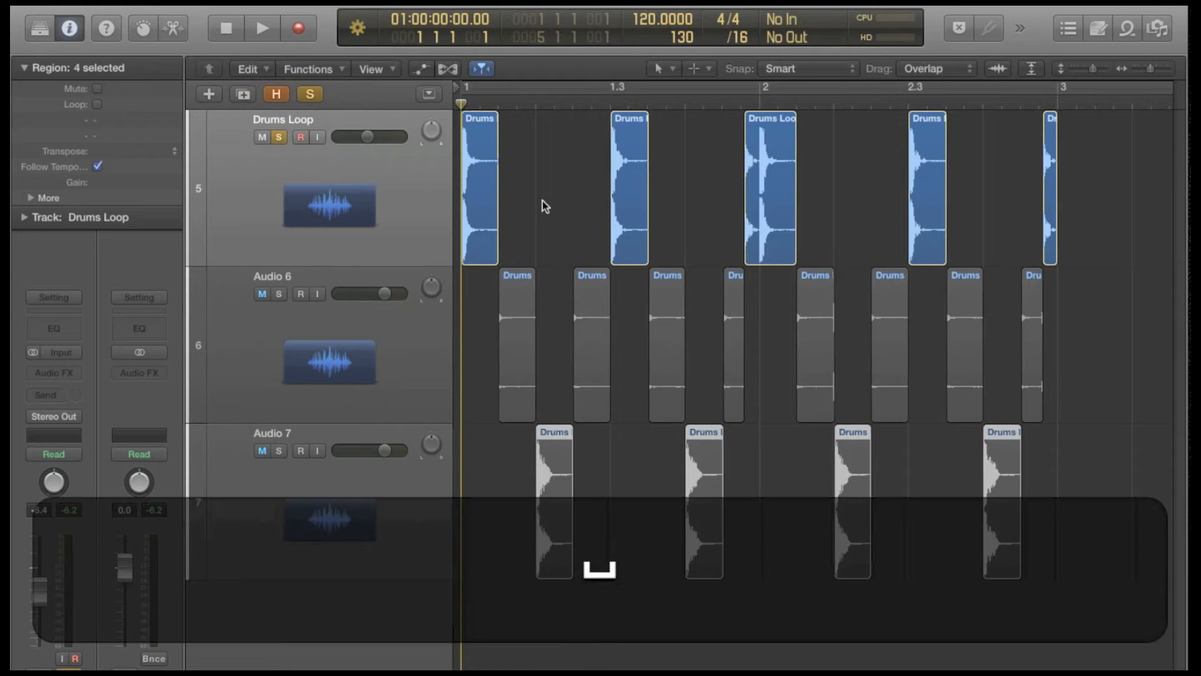
Solo Audio 6 to audition its slices, then unsolo to hear all tracks.
{"action": "left_click", "coordinate": [261, 28]}
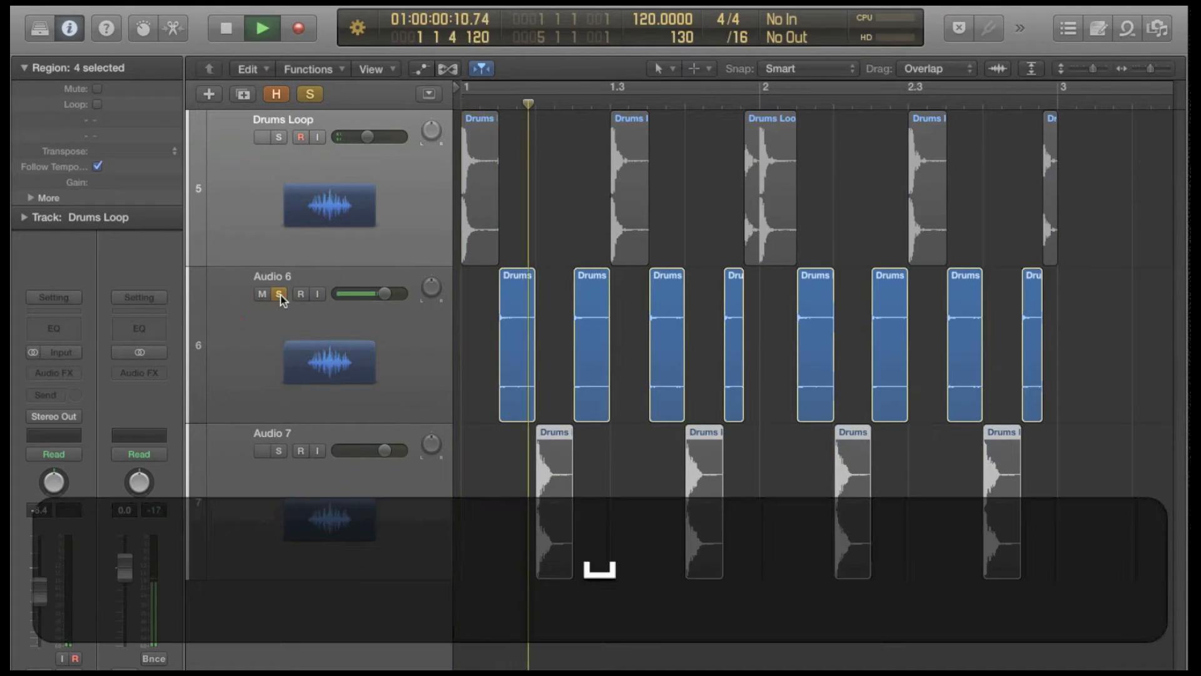
{"action": "left_click", "coordinate": [262, 27]}
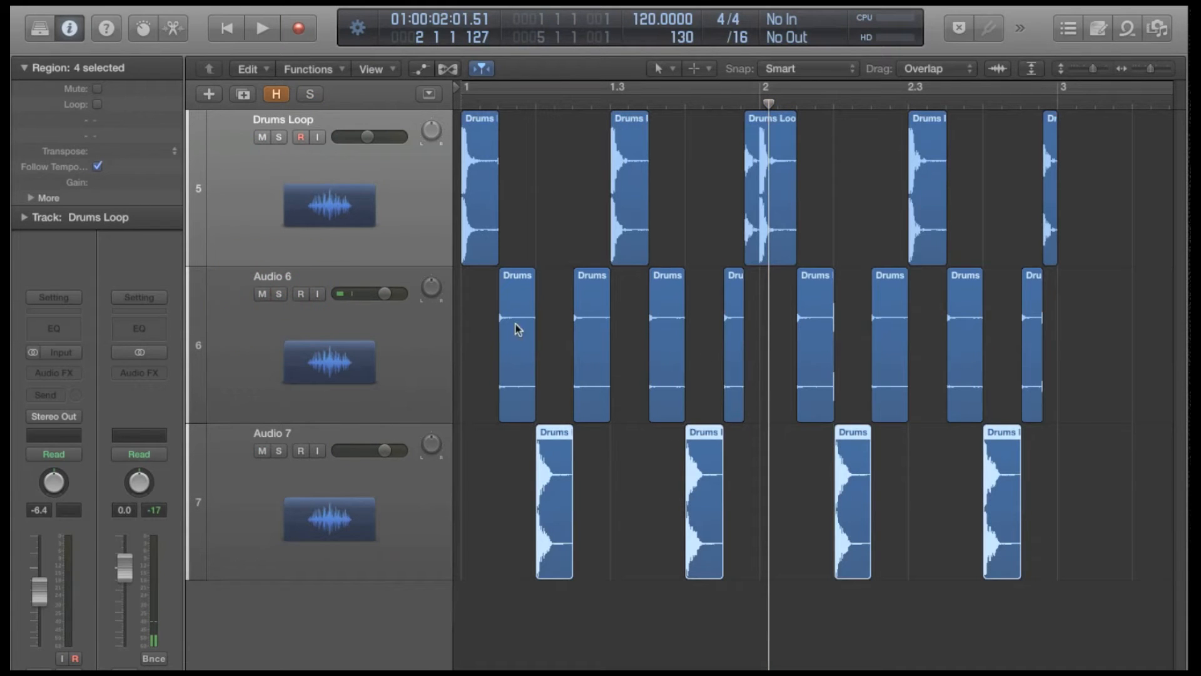
{"action": "mouse_move", "coordinate": [479, 253]}
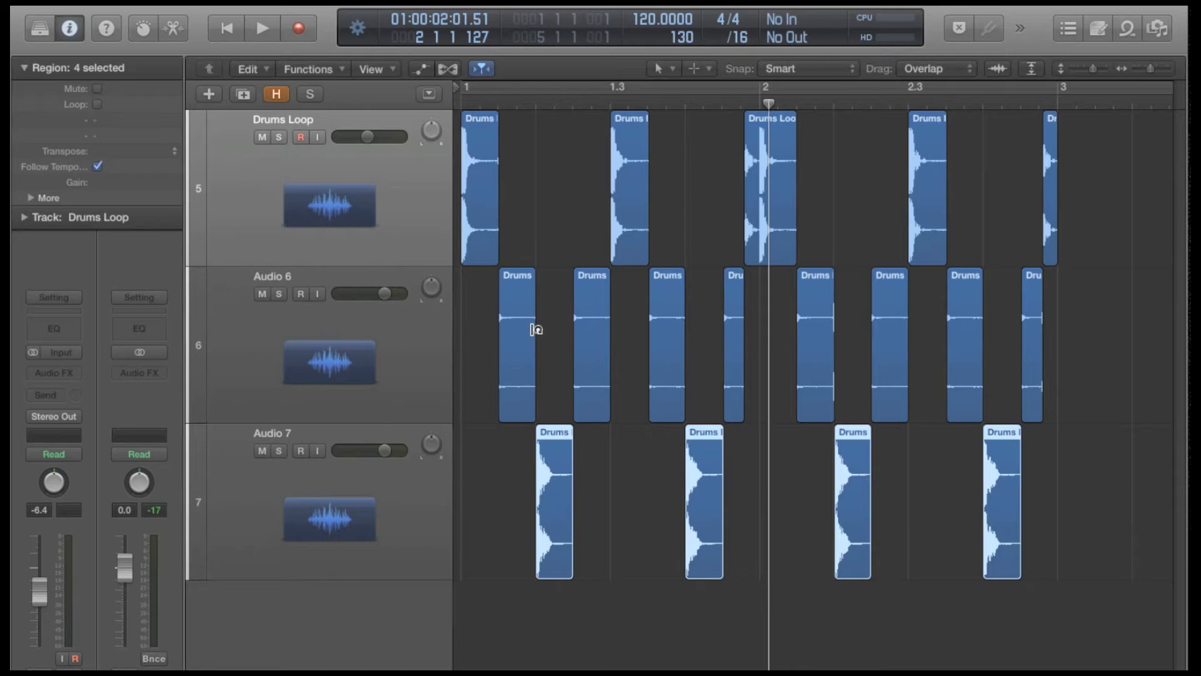
Undo the slice moves and every region split until the Drums Loop is one region again.
{"action": "key", "text": "cmd+z"}
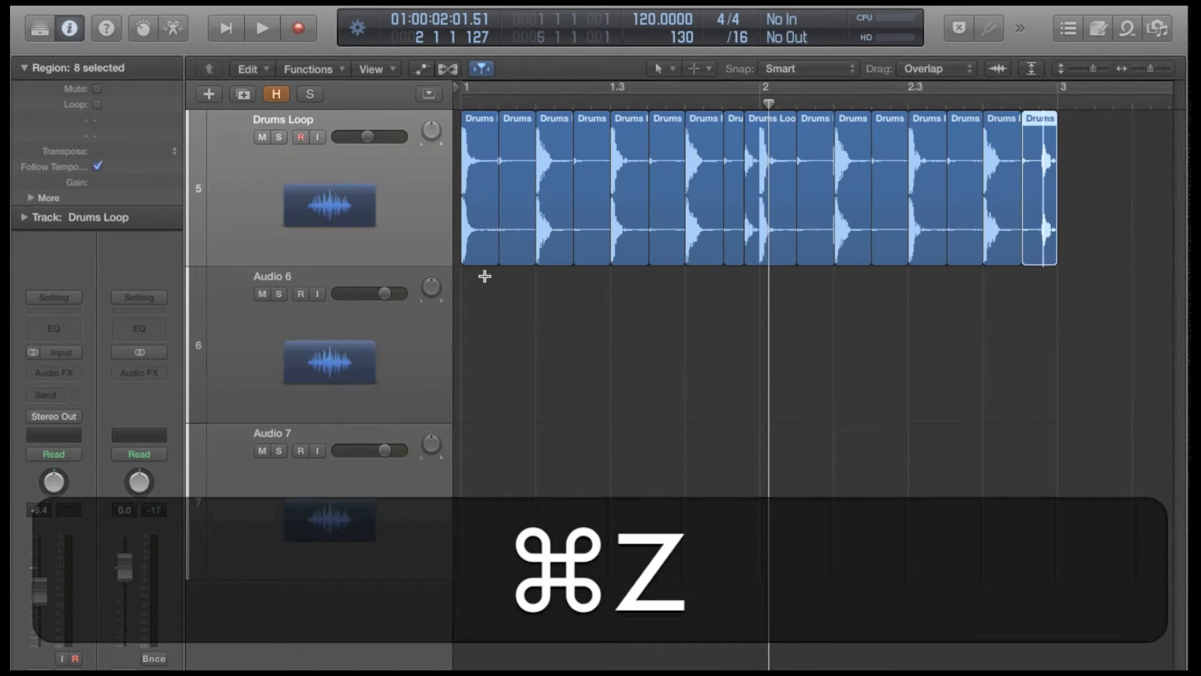
{"action": "key", "text": "cmd+z"}
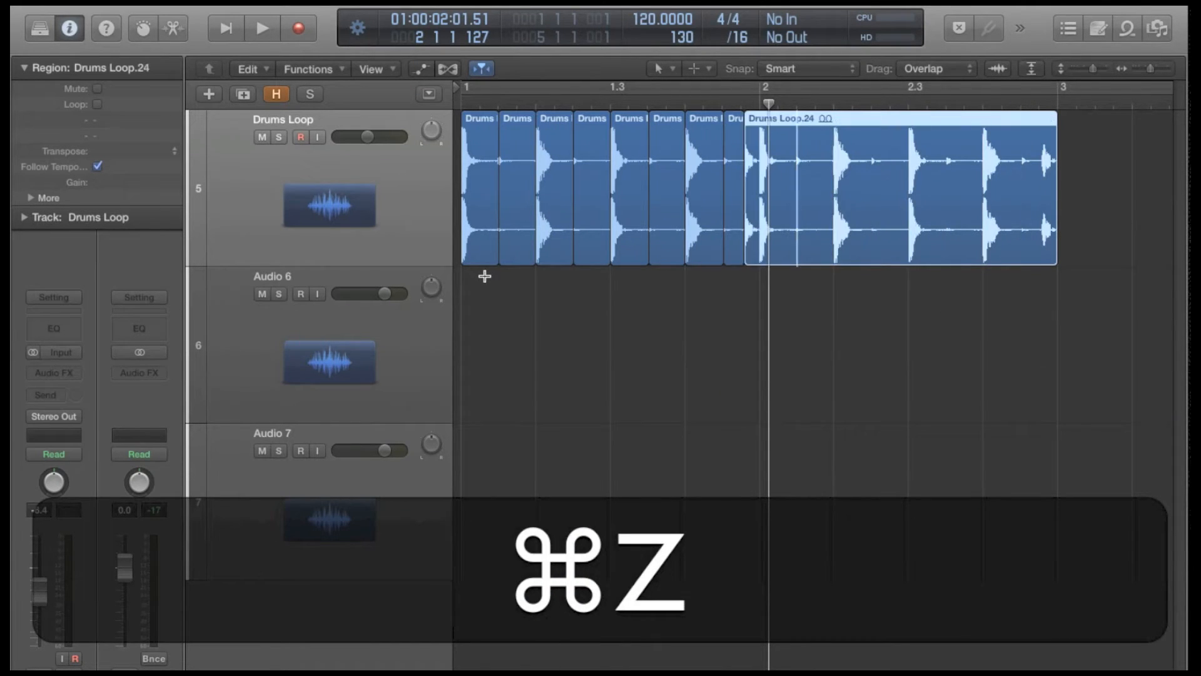
{"action": "key", "text": "cmd+z"}
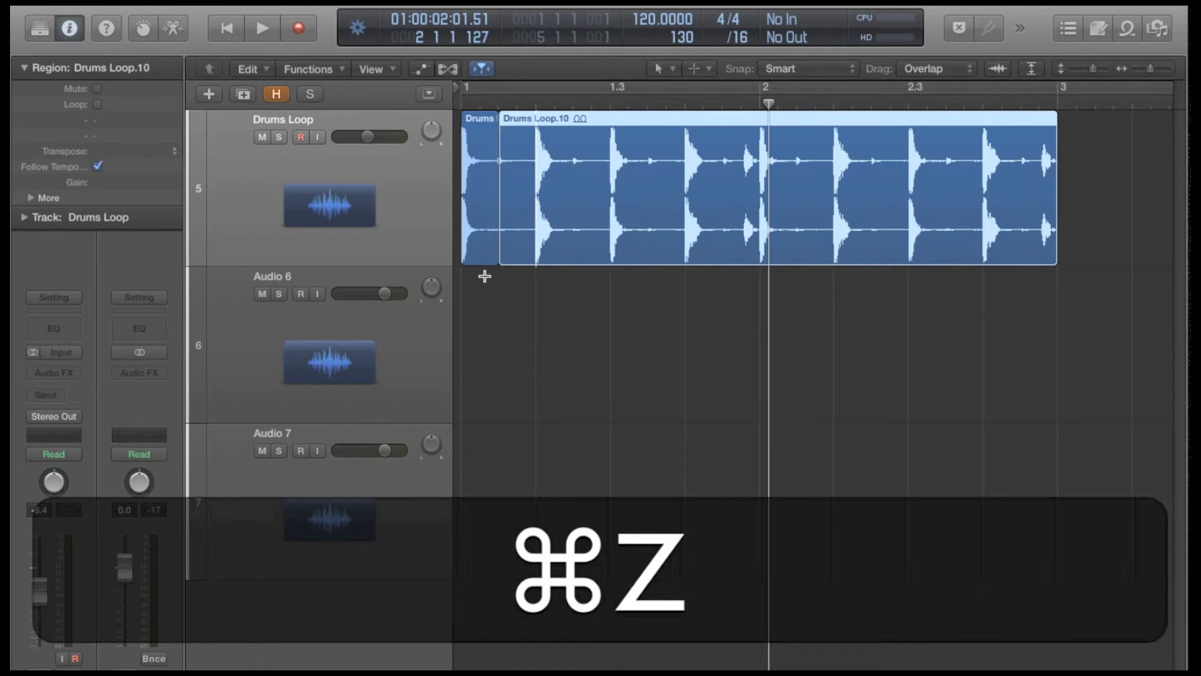
{"action": "key", "text": "cmd+z"}
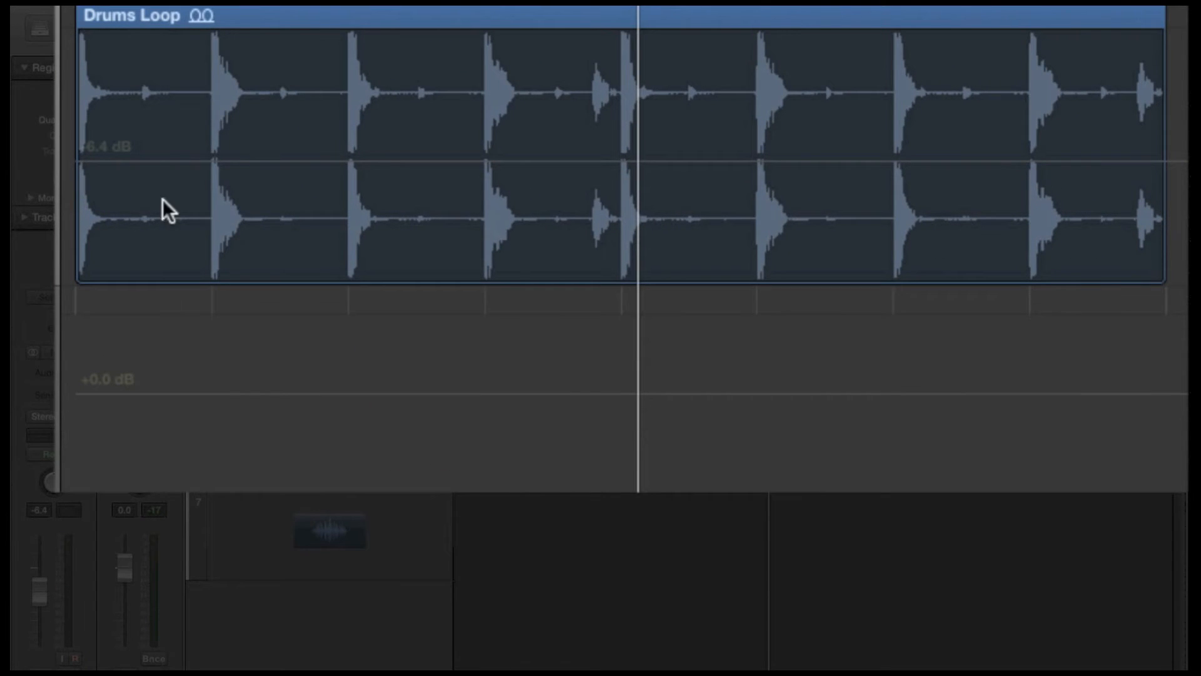
Reveal volume automation and zoom in on the Drums Loop track.
{"action": "key", "text": "a"}
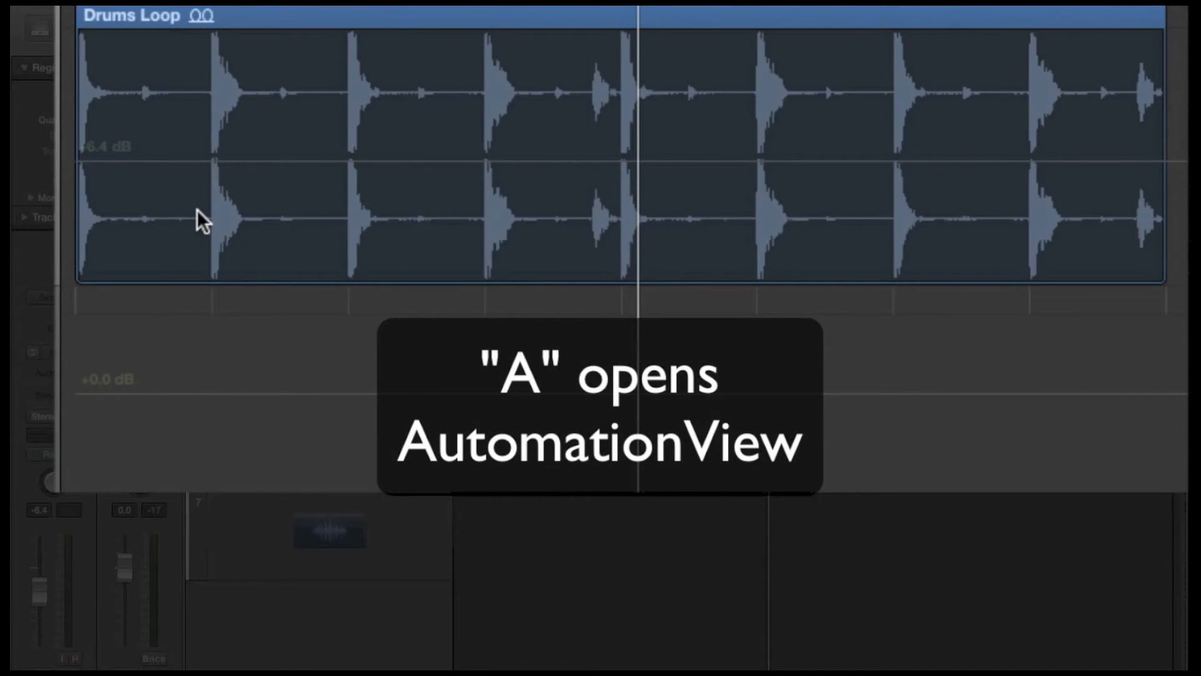
{"action": "key", "text": "cmd+Right"}
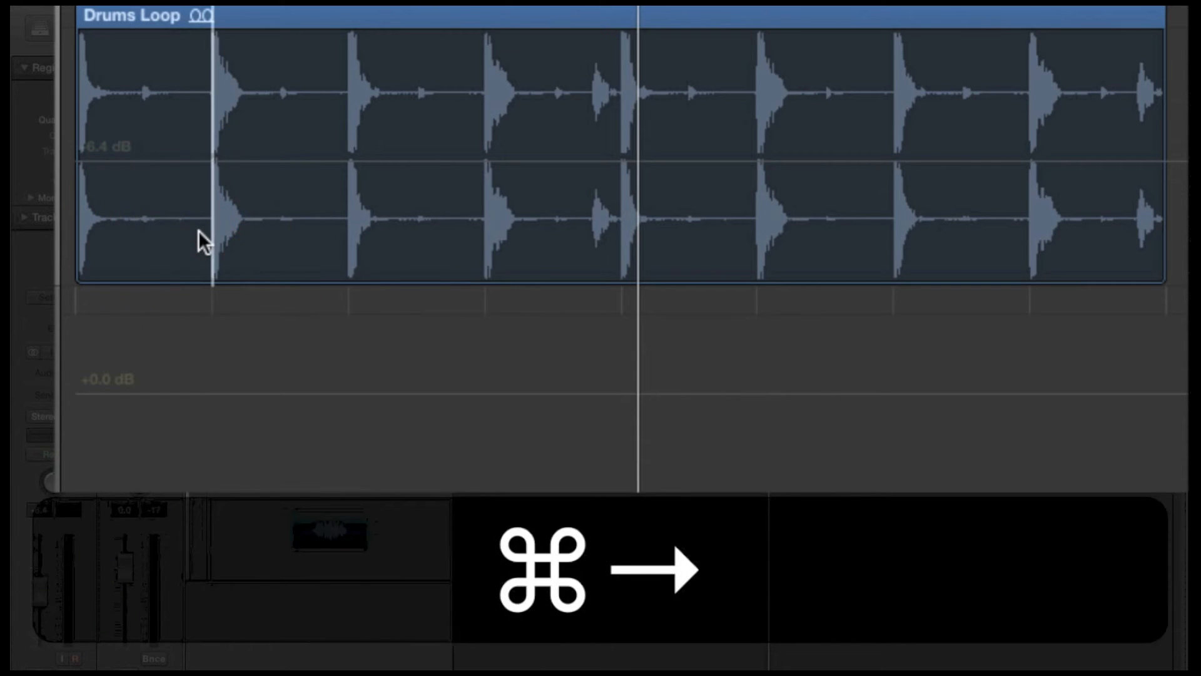
{"action": "key", "text": "cmd+Right"}
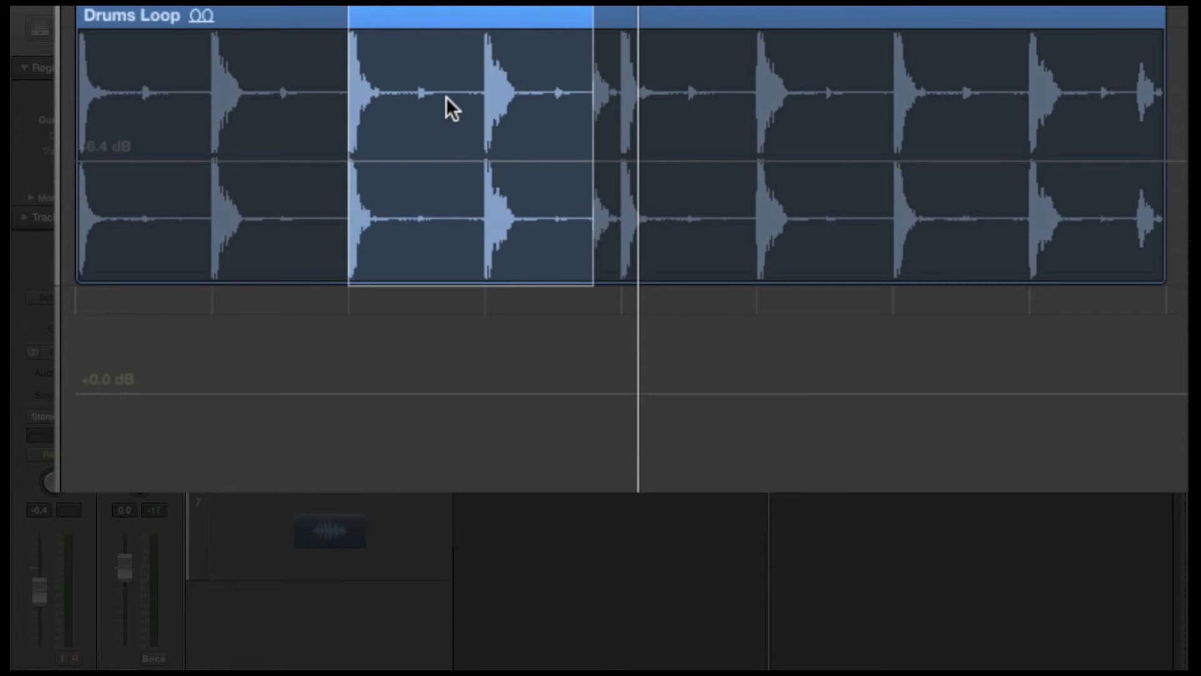
Pull the volume line down to -19.6 dB over the marquee-selected two-beat stretch.
{"action": "left_click_drag", "start_coordinate": [448, 107], "coordinate": [448, 230]}
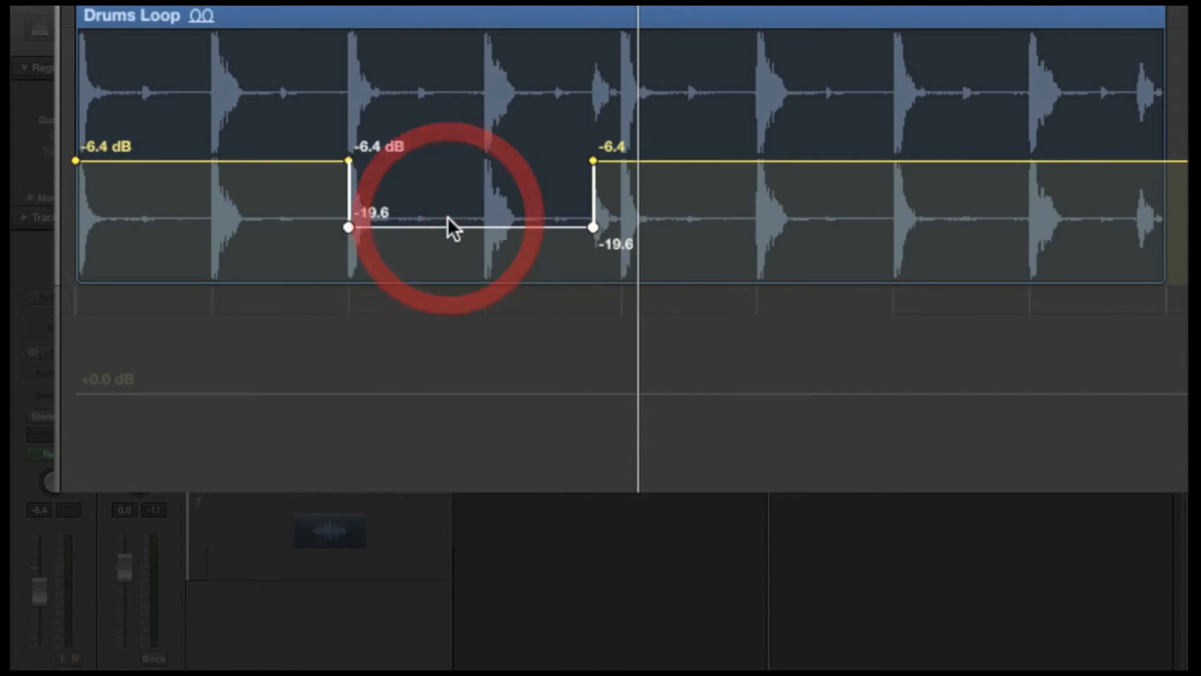
{"action": "mouse_move", "coordinate": [758, 245]}
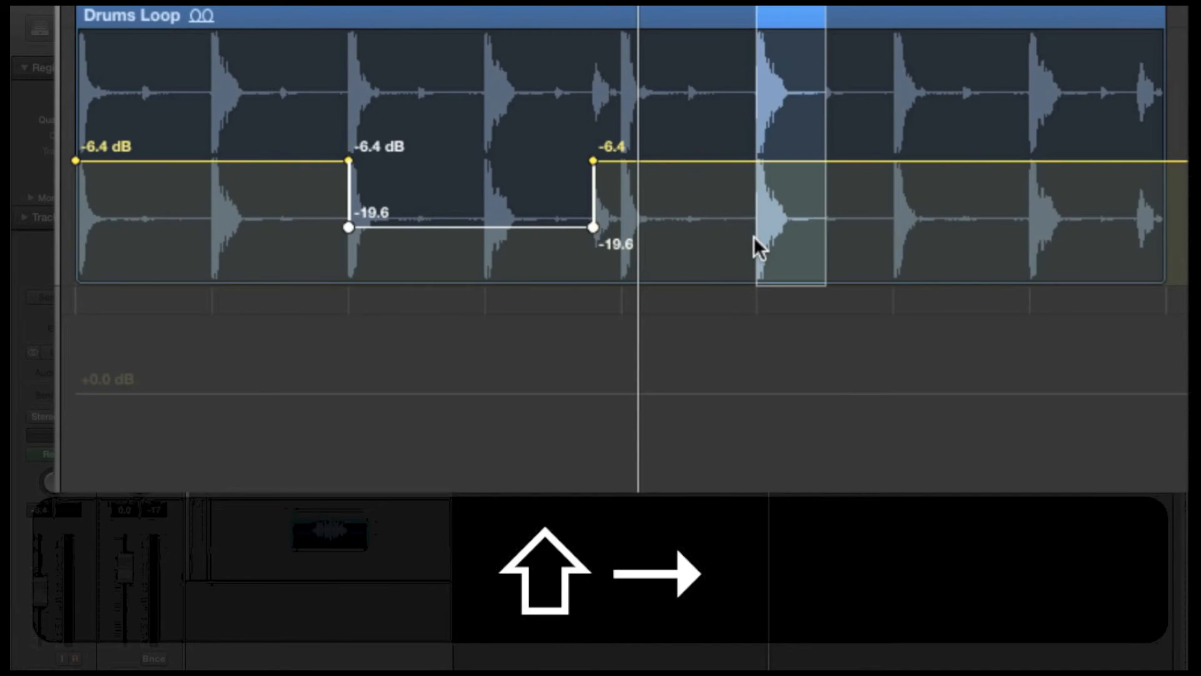
{"action": "left_click", "coordinate": [842, 130]}
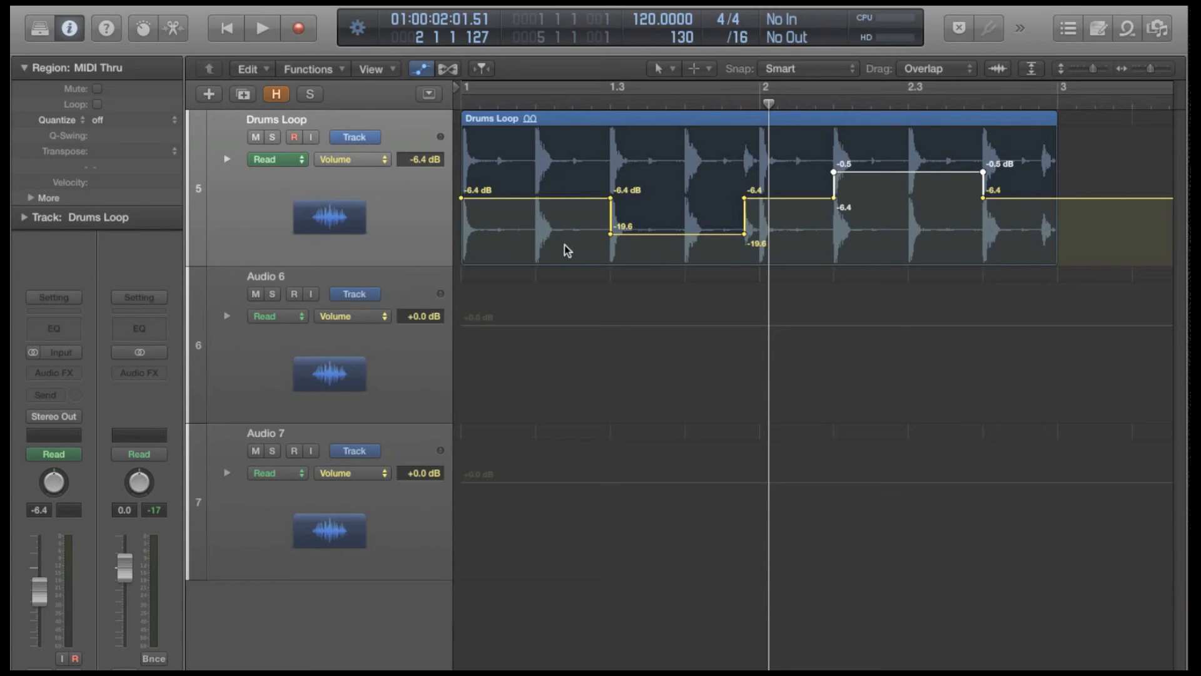
{"action": "mouse_move", "coordinate": [686, 254]}
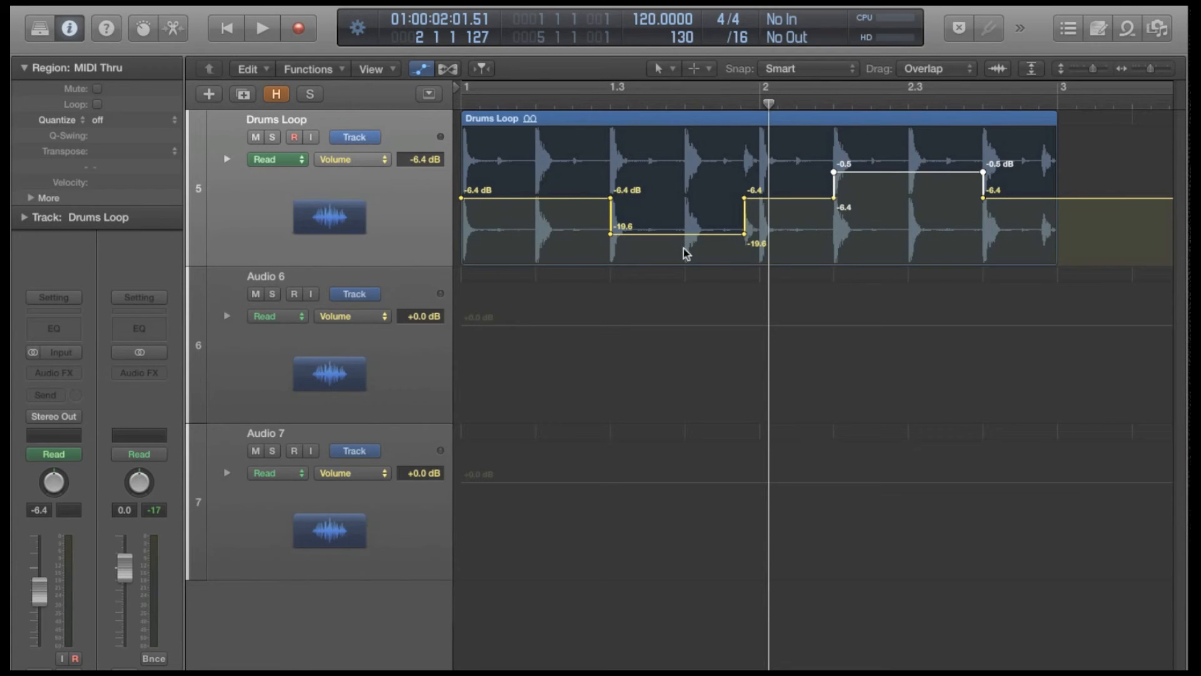
{"action": "mouse_move", "coordinate": [928, 220]}
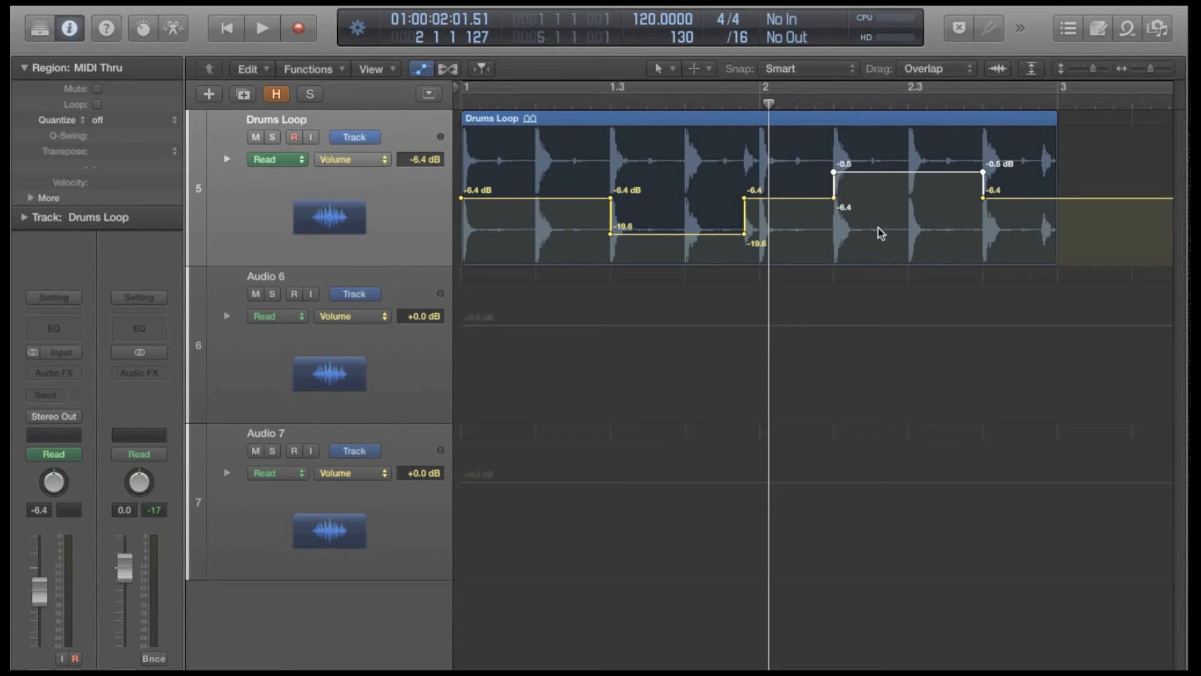
{"action": "mouse_move", "coordinate": [663, 276]}
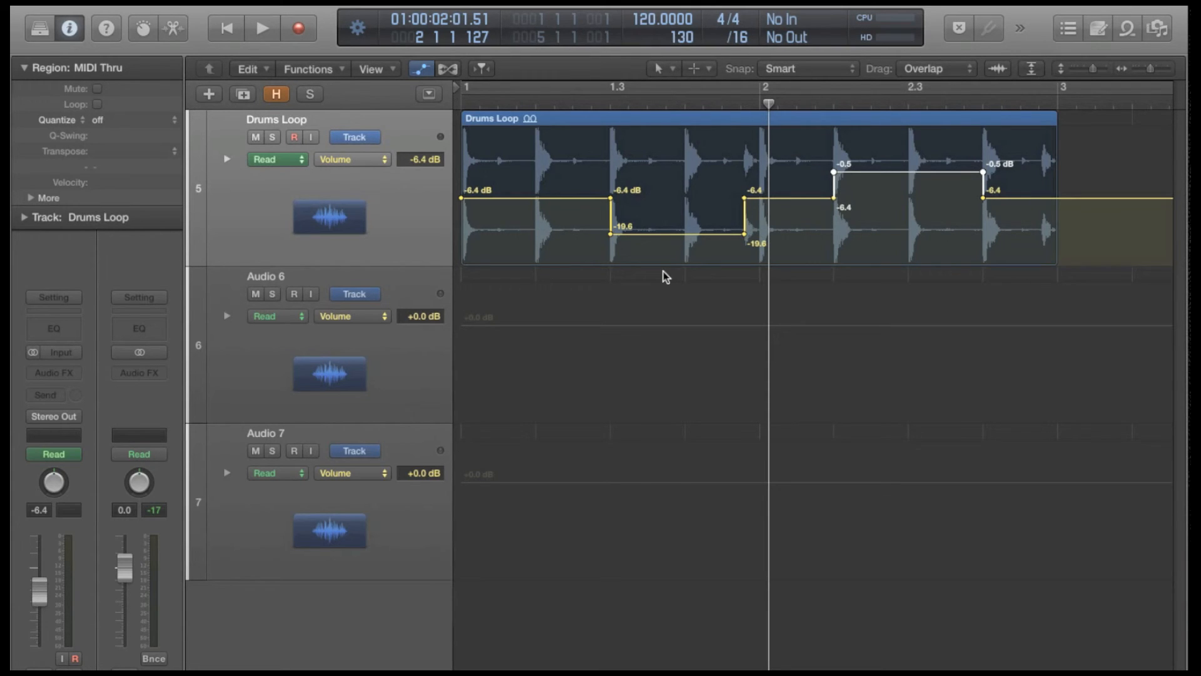
Undo the -0.5 dB boost and hide the automation lanes again.
{"action": "key", "text": "cmd+z"}
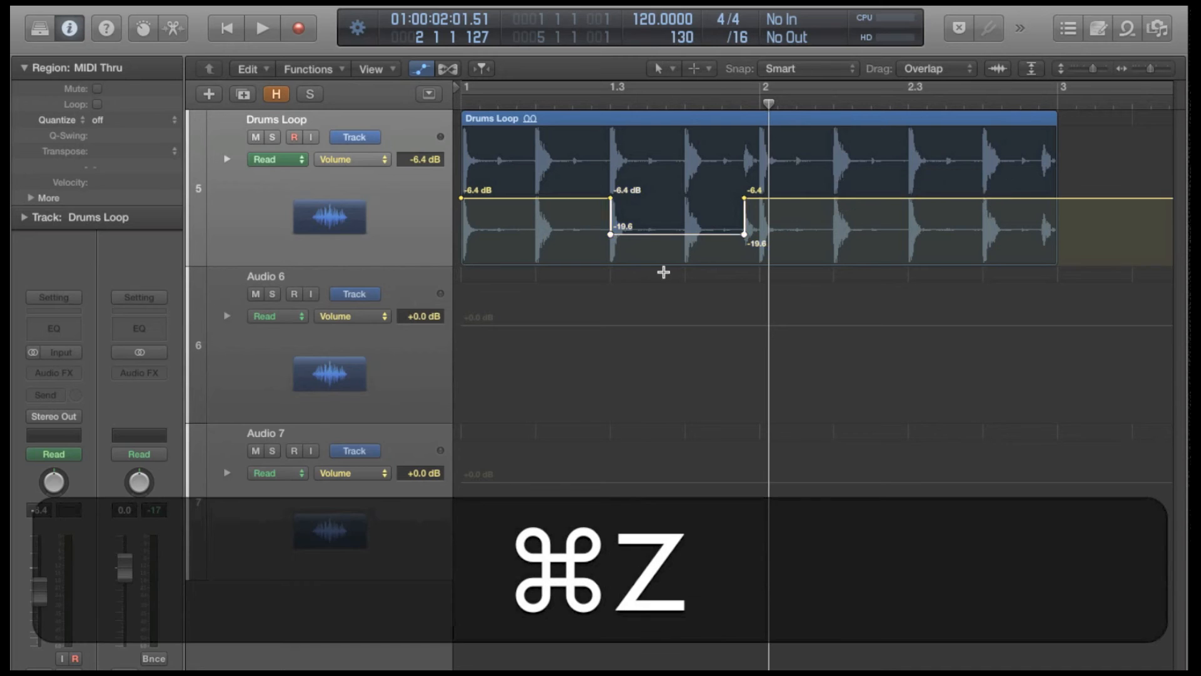
{"action": "key", "text": "cmd+z"}
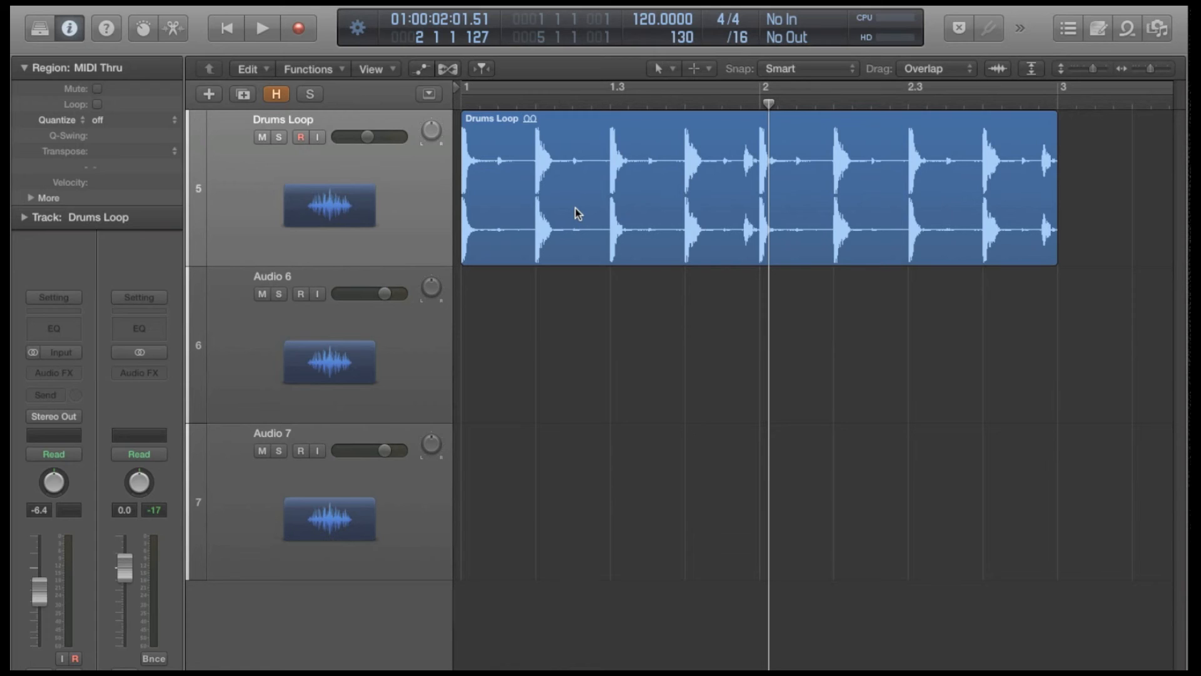
{"action": "mouse_move", "coordinate": [838, 201]}
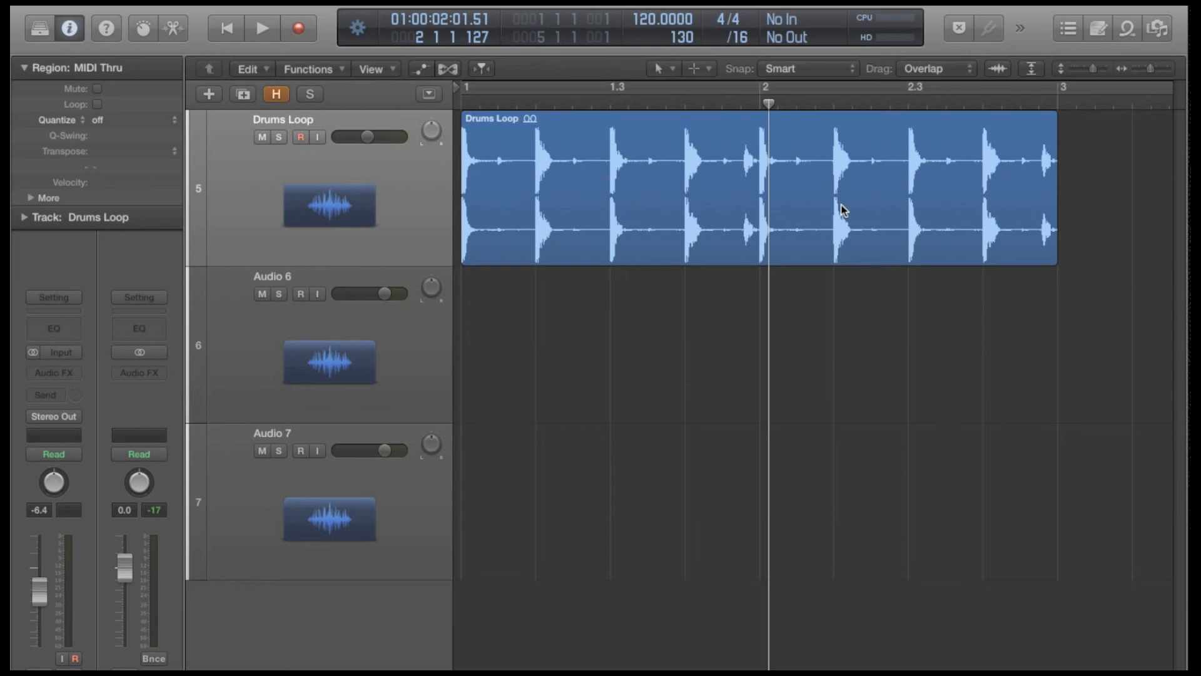
{"action": "mouse_move", "coordinate": [639, 238]}
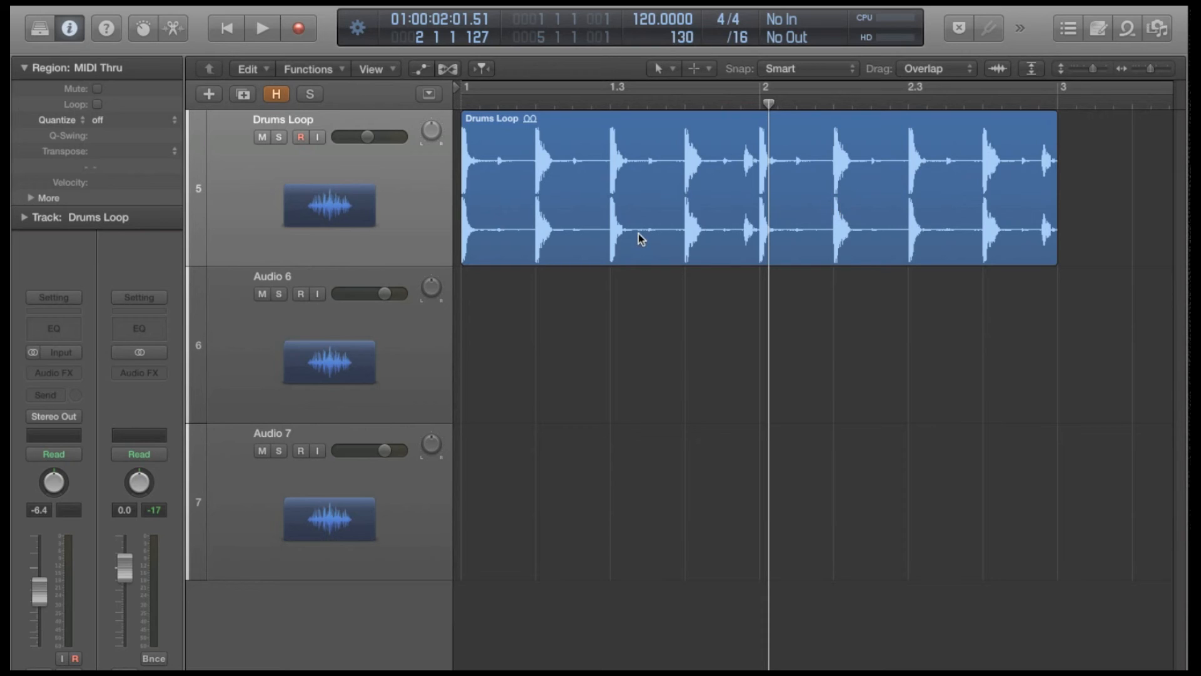
{"action": "mouse_move", "coordinate": [561, 166]}
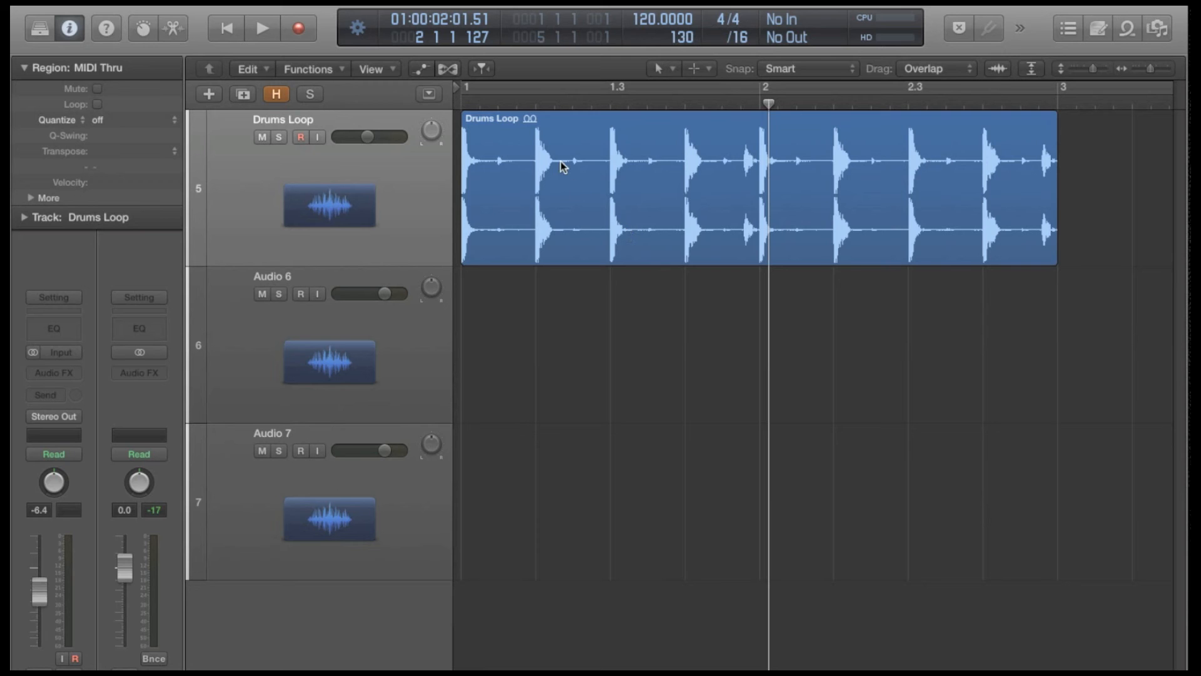
Enable 'Marquee Tool click zones' under Preferences > General > Editing.
{"action": "key", "text": "cmd+,"}
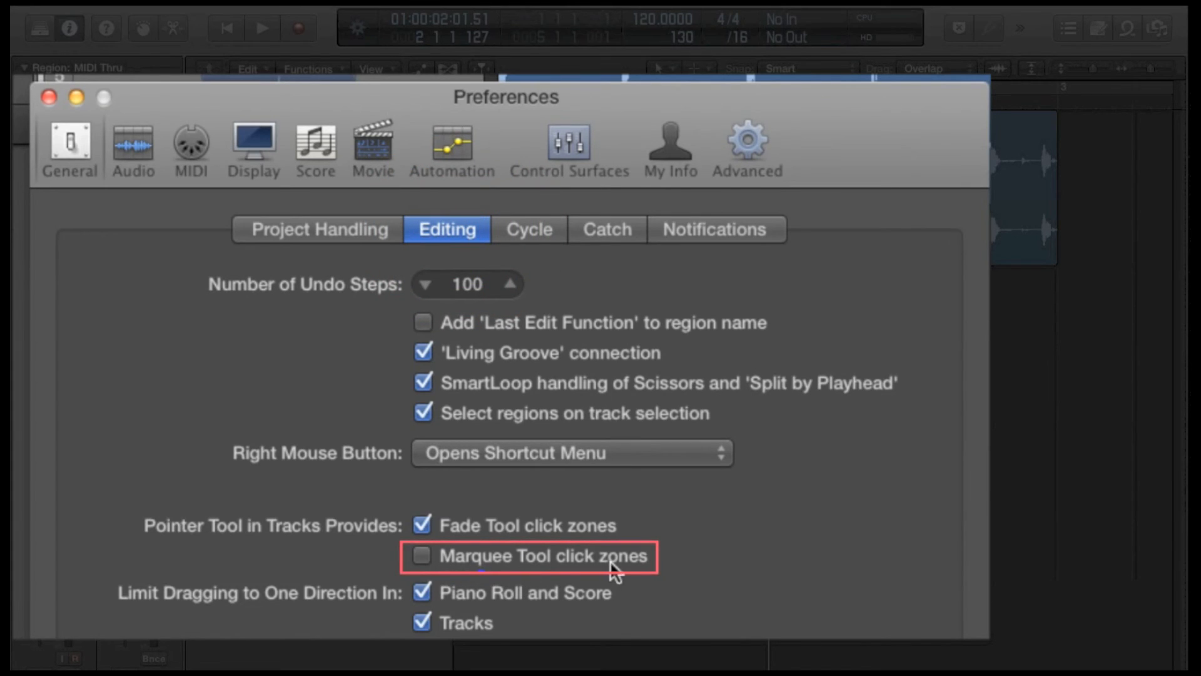
{"action": "left_click", "coordinate": [421, 555]}
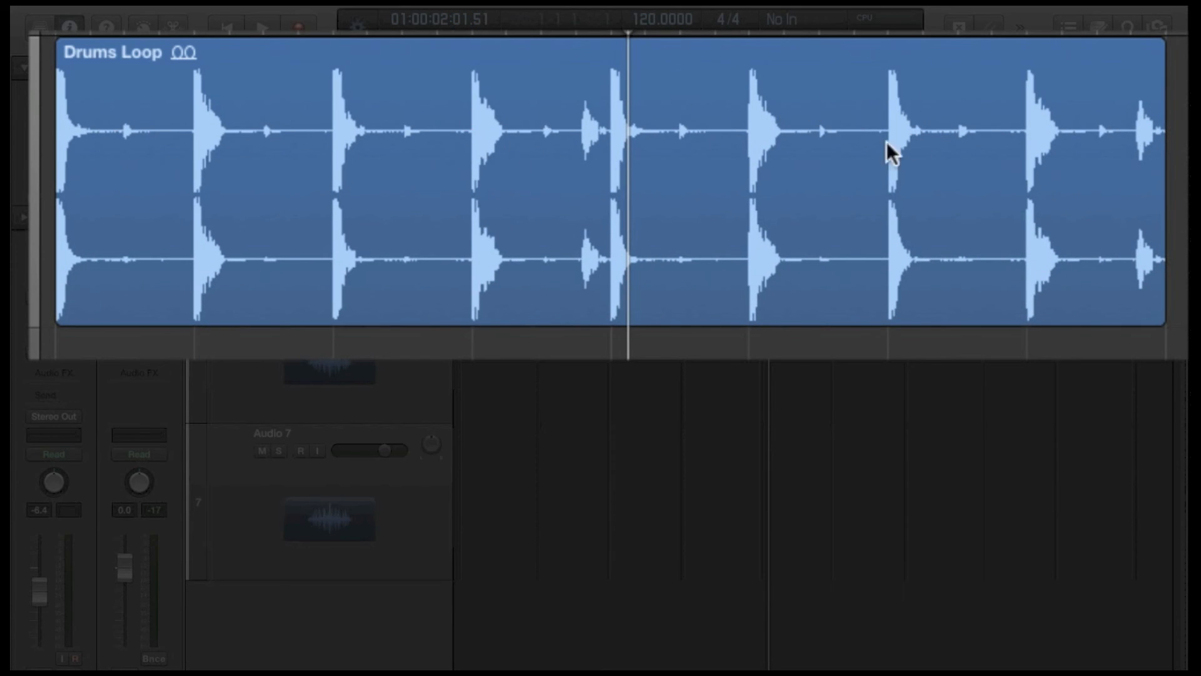
{"action": "mouse_move", "coordinate": [115, 122]}
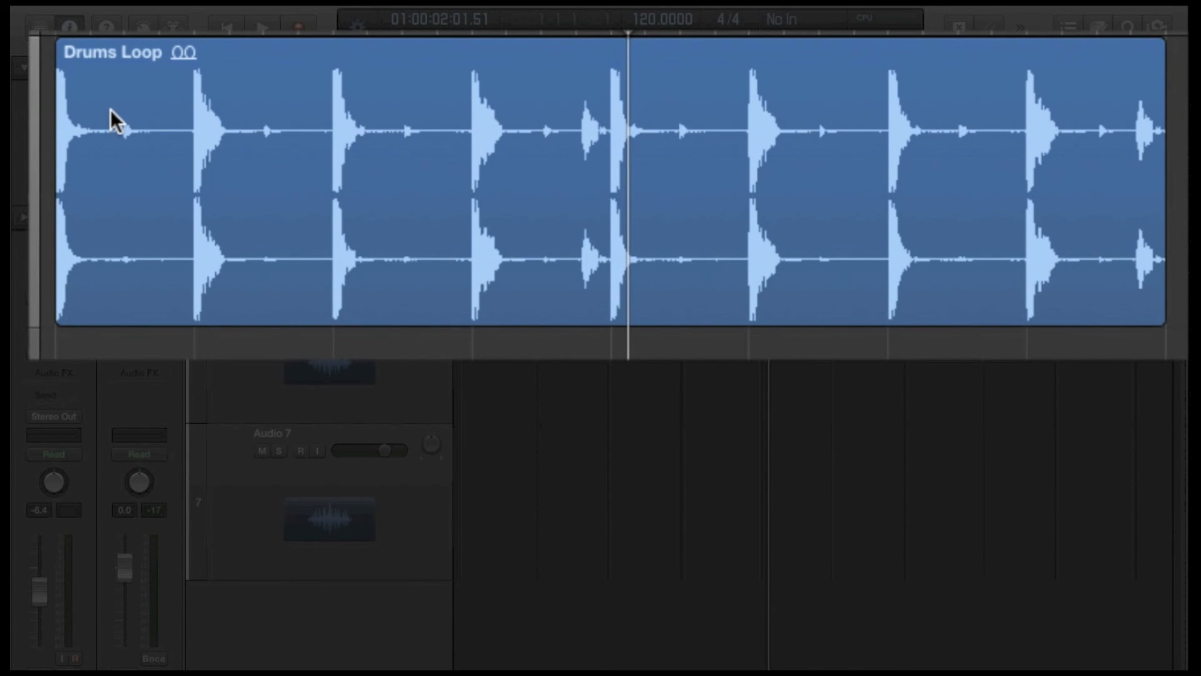
{"action": "mouse_move", "coordinate": [173, 133]}
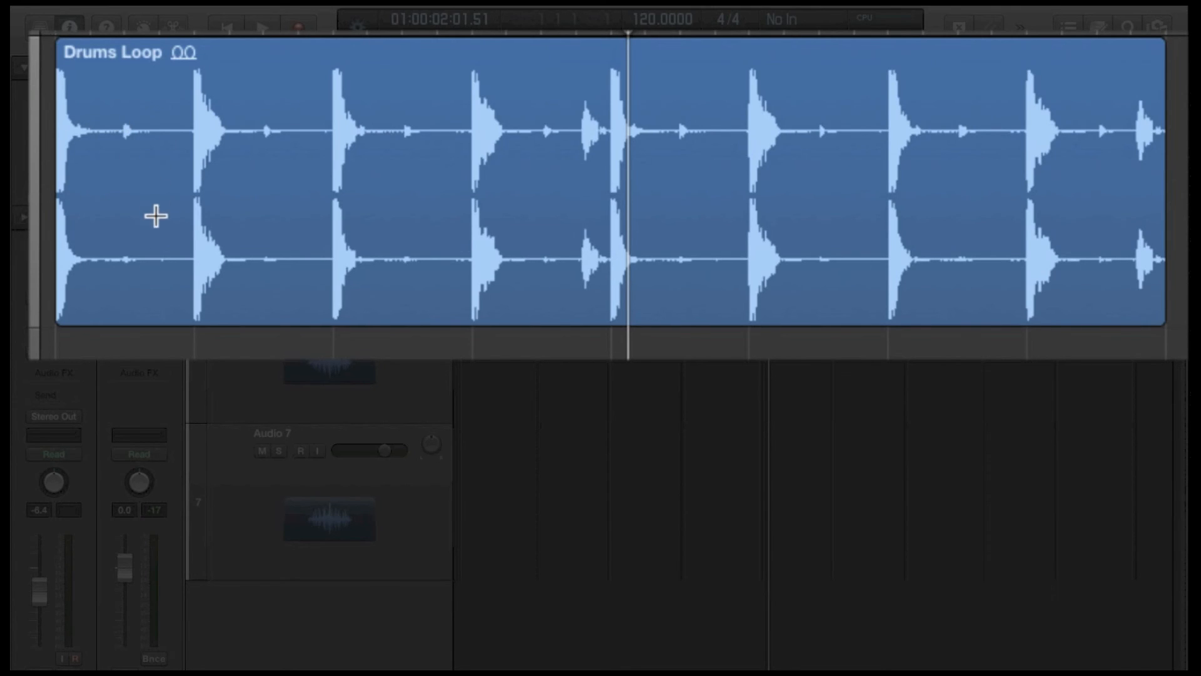
Set a marquee line in the region's lower half between the first two drum hits.
{"action": "left_click", "coordinate": [155, 258]}
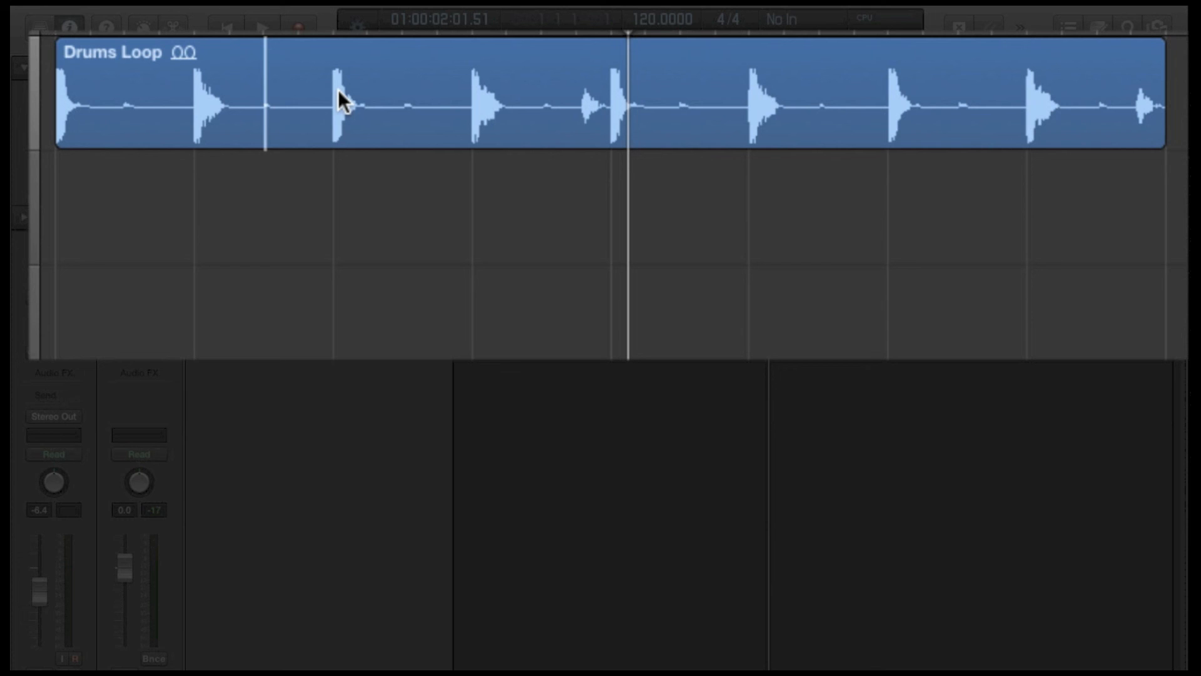
Adjust vertical zoom, then split out the marquee slice between 1.3 and 2 as its own region.
{"action": "key", "text": "cmd+down"}
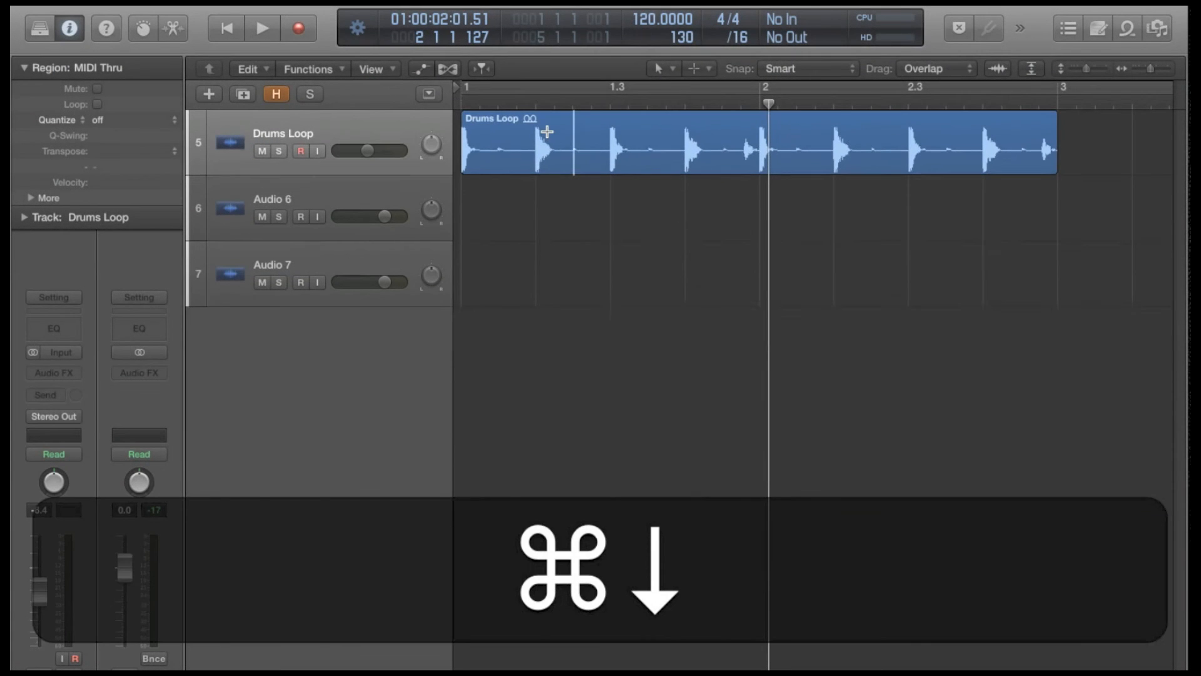
{"action": "key", "text": "cmd+up"}
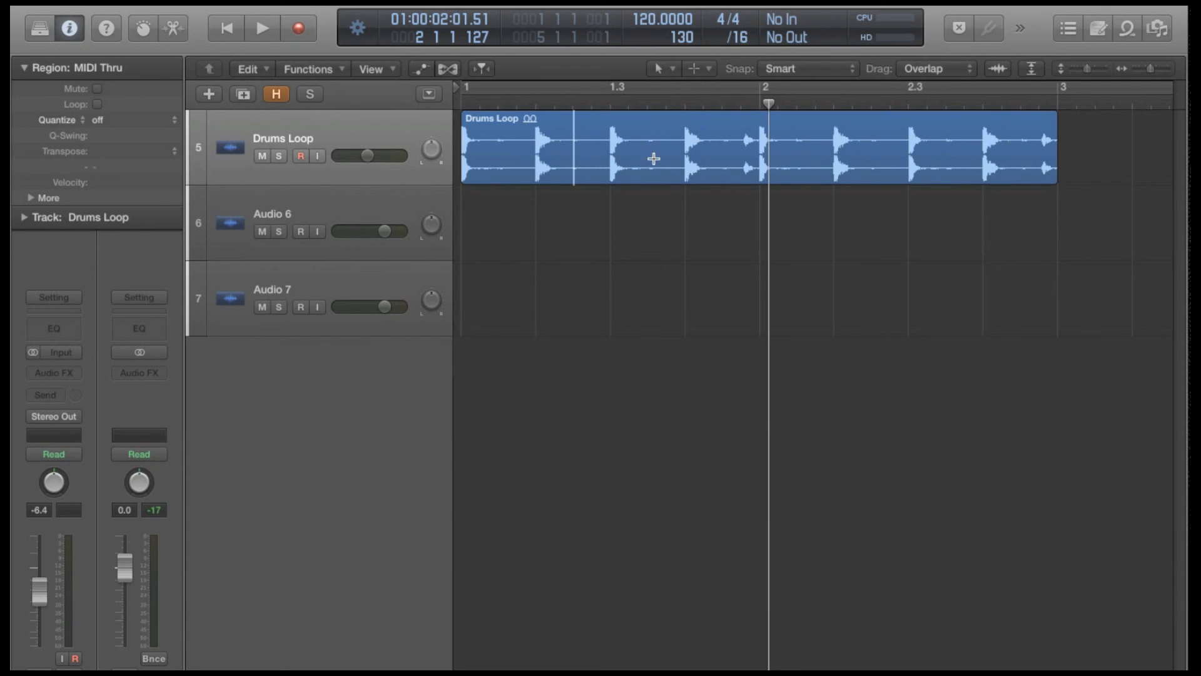
{"action": "left_click", "coordinate": [672, 145]}
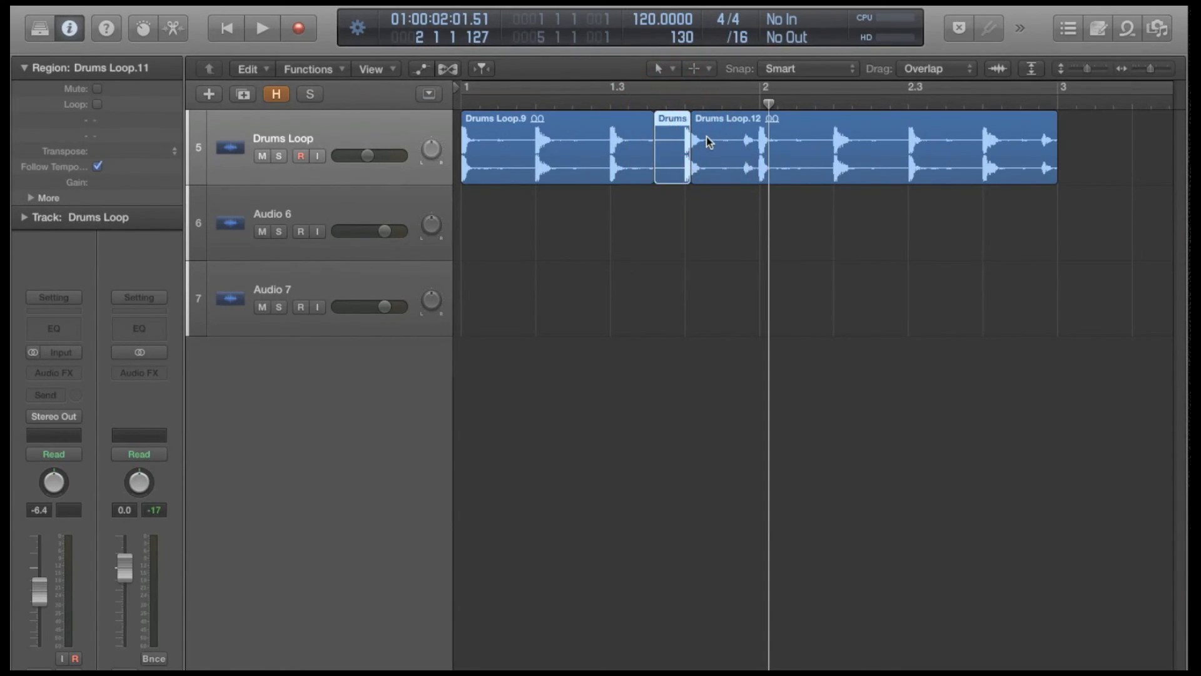